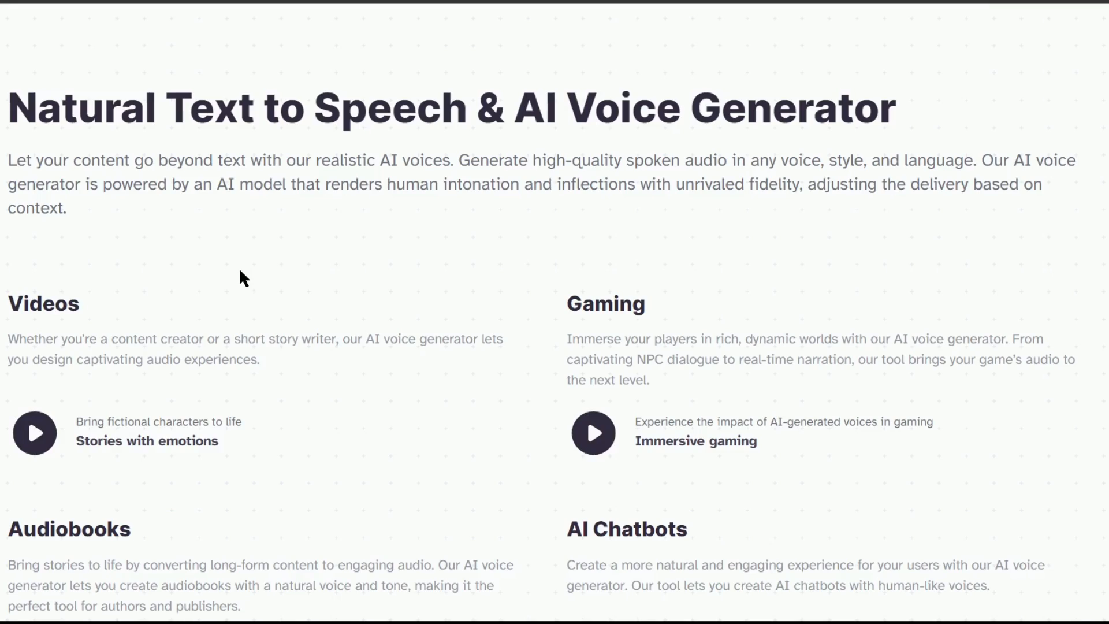
# - Scroll through the ElevenLabs voice generator and pricing pages before heading to clipchamp.com
pyautogui.scroll(-3)
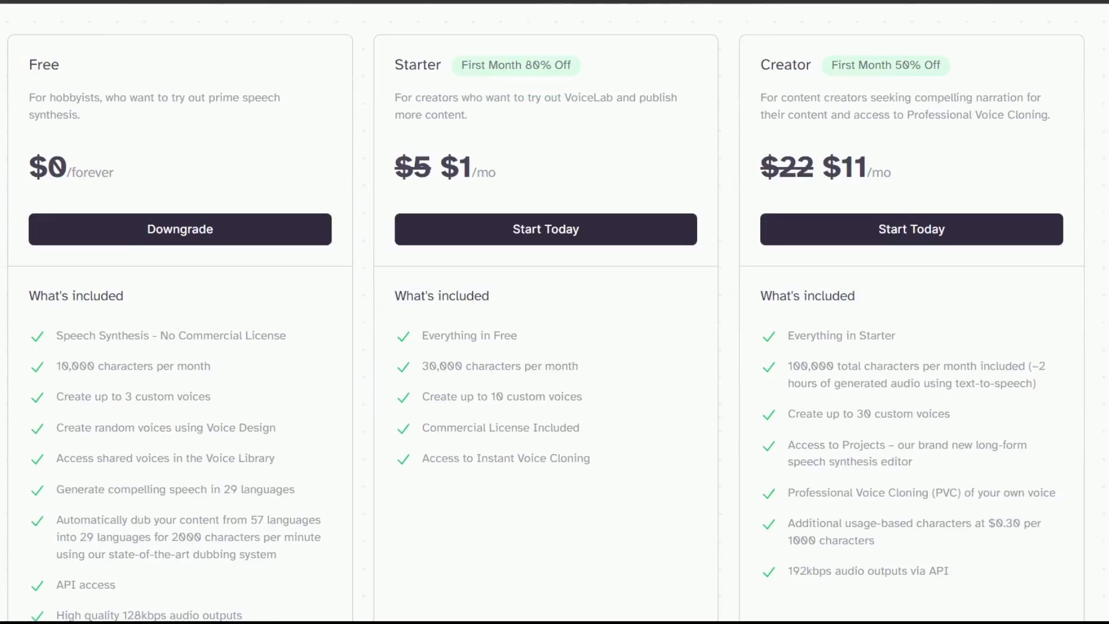
pyautogui.scroll(-3)
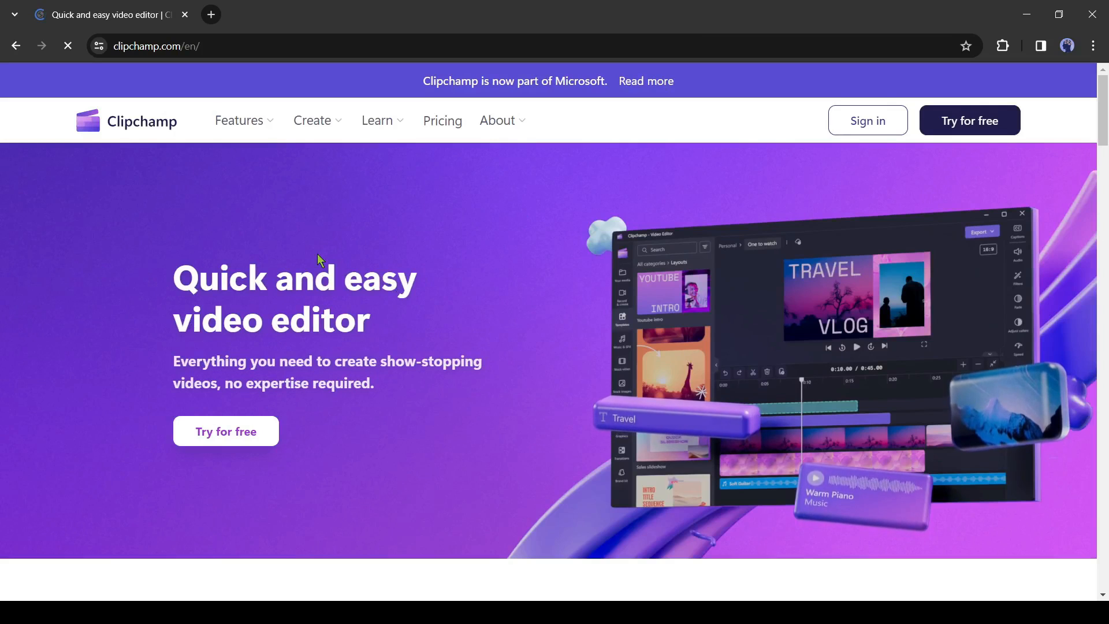
# - Browse the Clipchamp page features, then run a Google search for 'Clipchamp' in a new tab
pyautogui.scroll(-3)
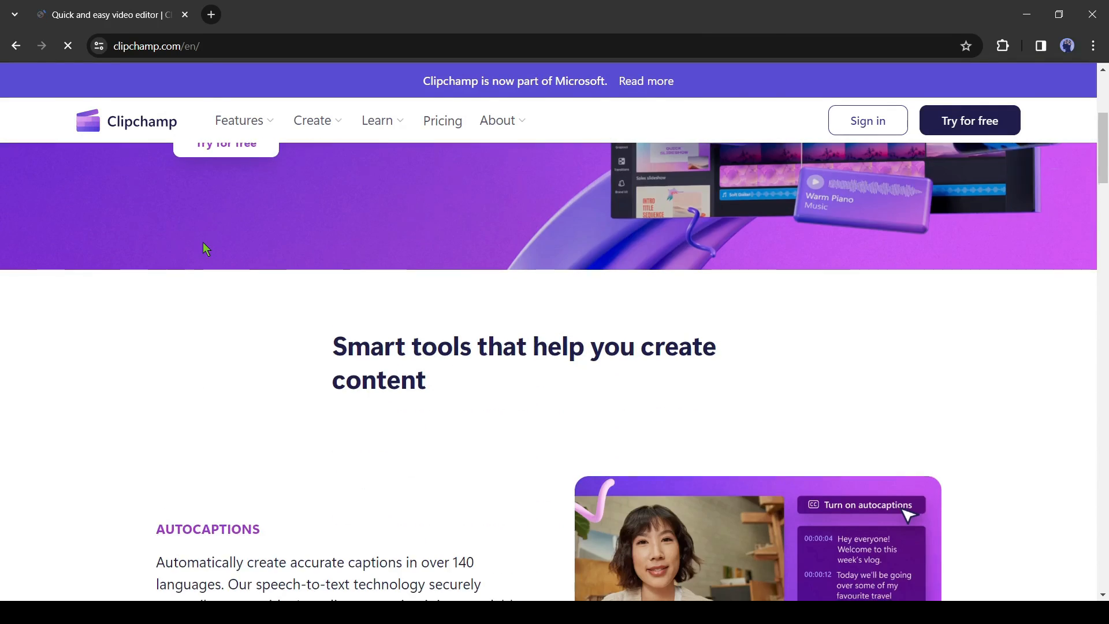
pyautogui.scroll(-3)
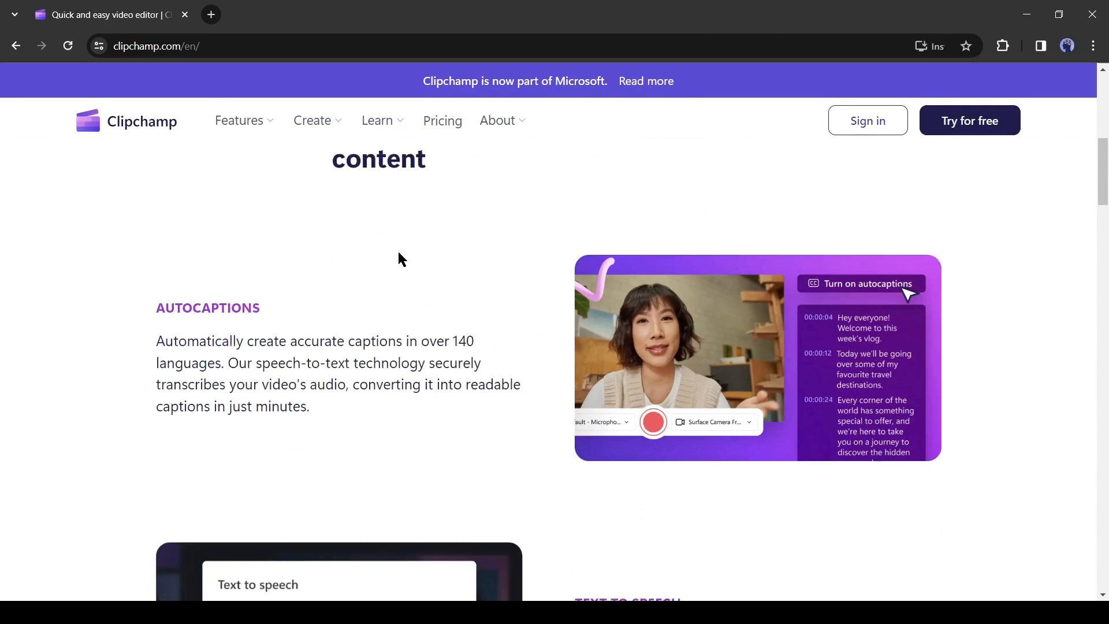
pyautogui.scroll(-3)
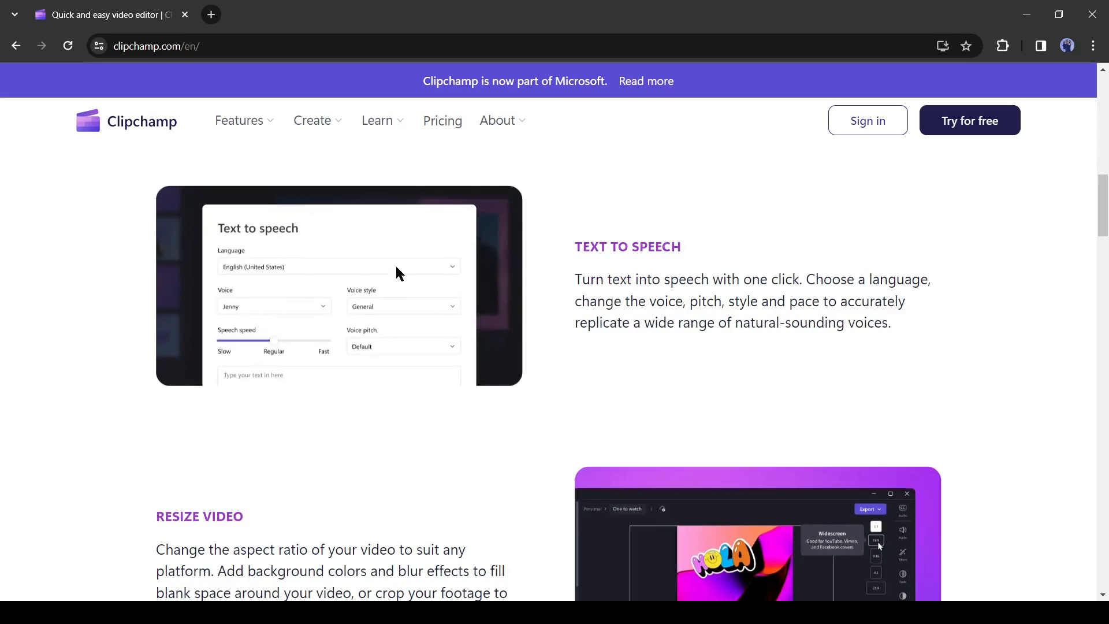
pyautogui.scroll(-3)
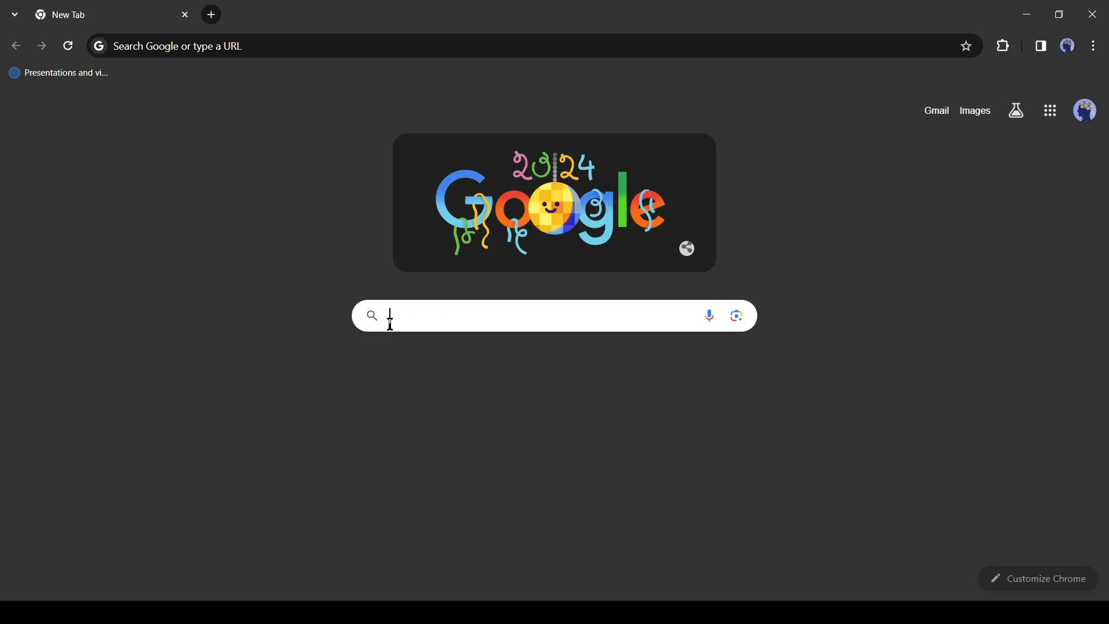
pyautogui.write('Clipchamp')
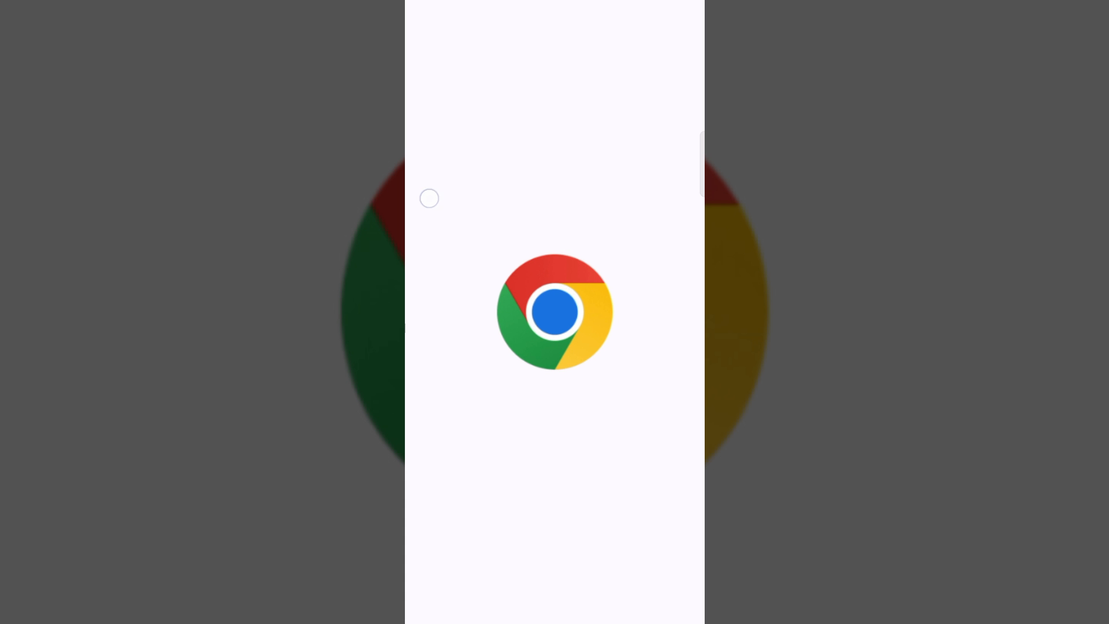
pyautogui.click(680, 24)
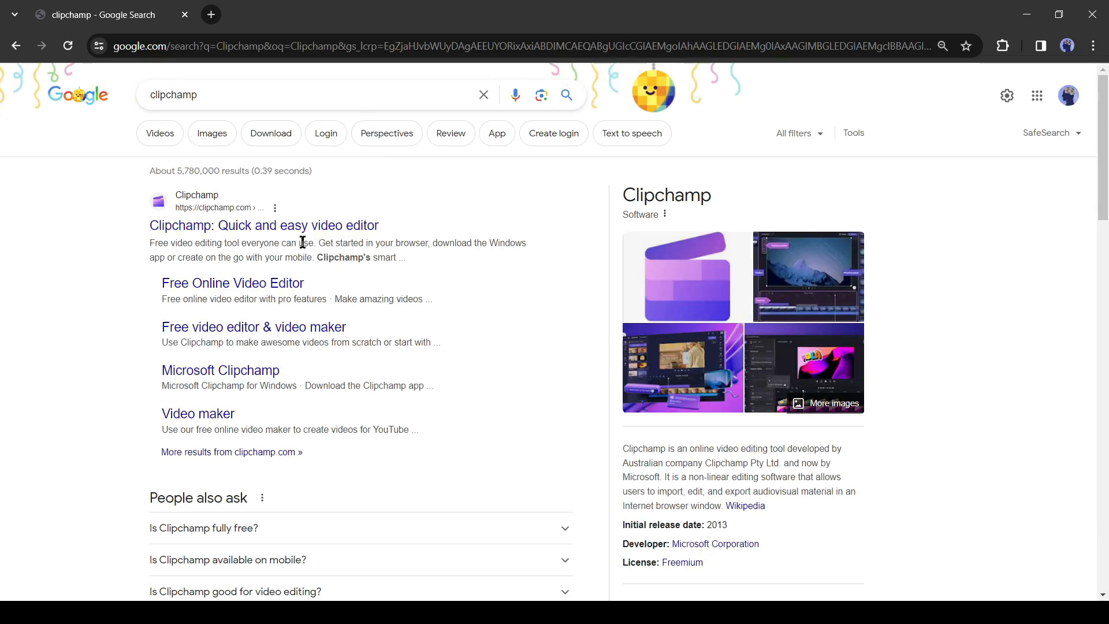
# - Open the 'Clipchamp: Quick and easy video editor' result and scroll through its homepage feature sections
pyautogui.click(263, 225)
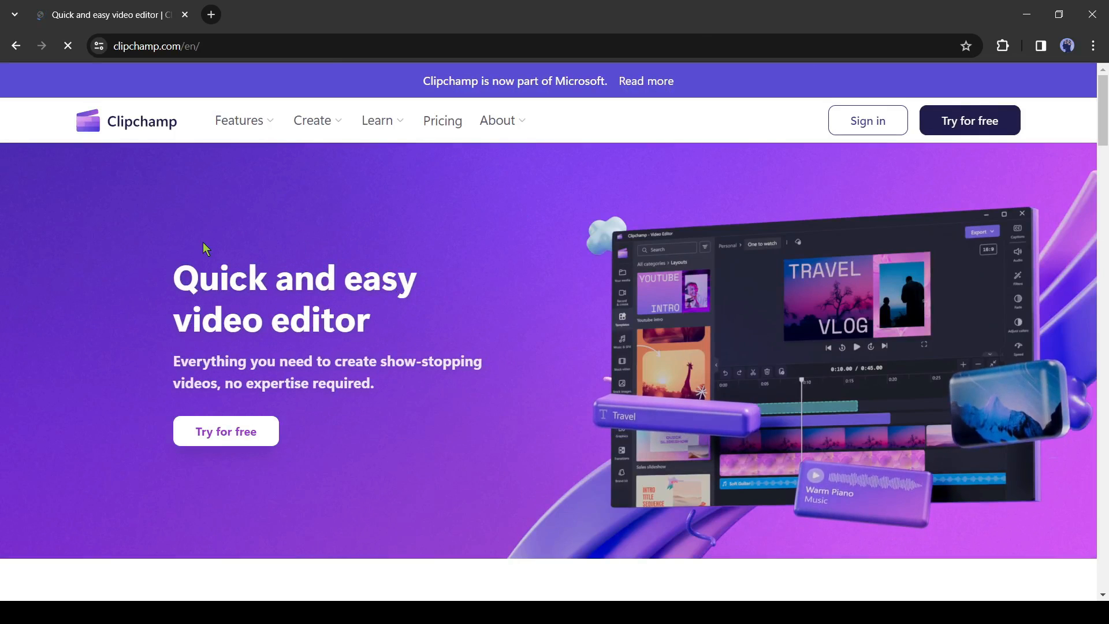
pyautogui.scroll(-3)
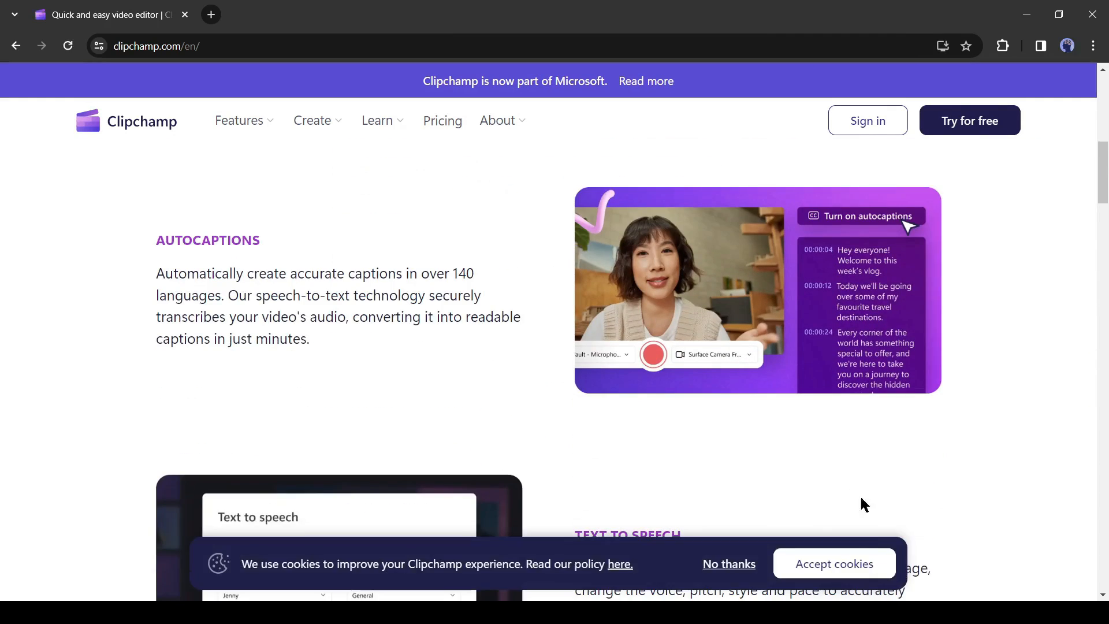
pyautogui.scroll(-3)
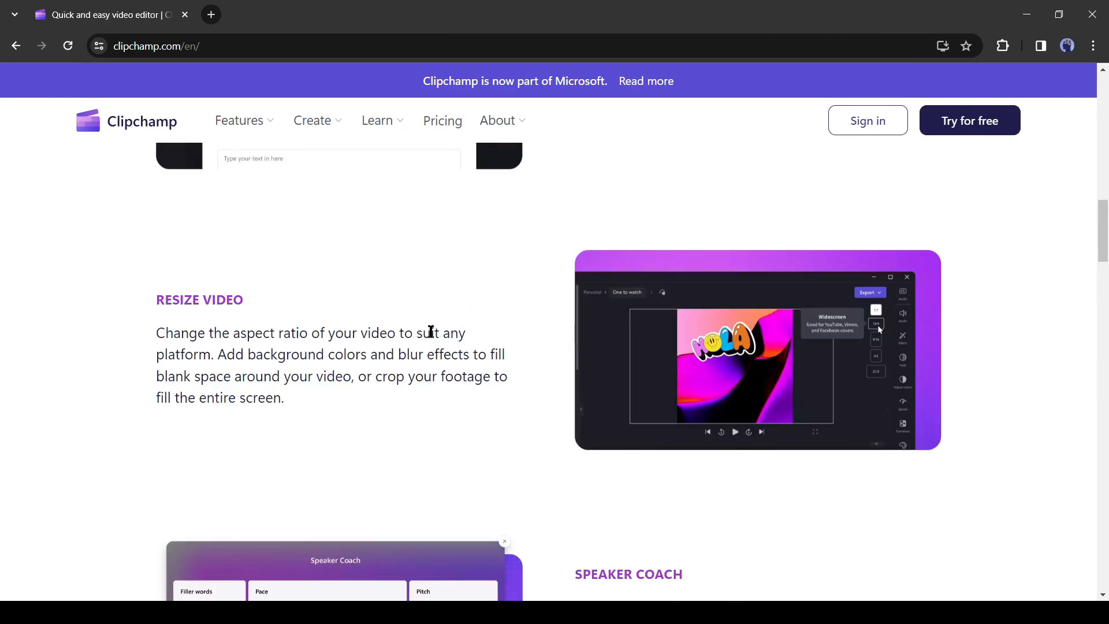
pyautogui.scroll(-3)
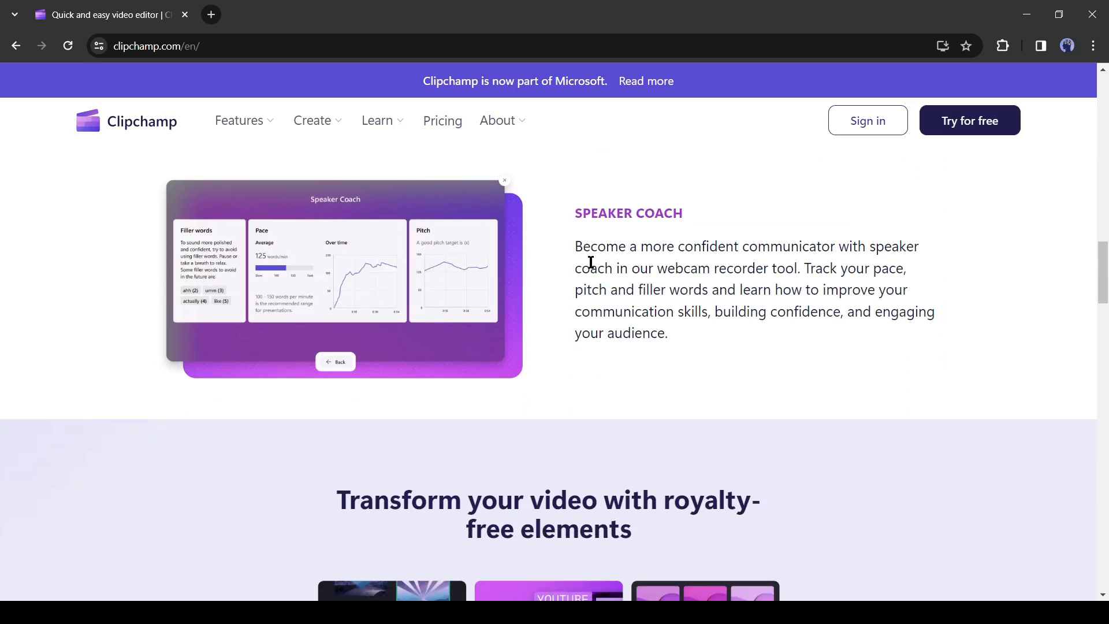
pyautogui.scroll(-3)
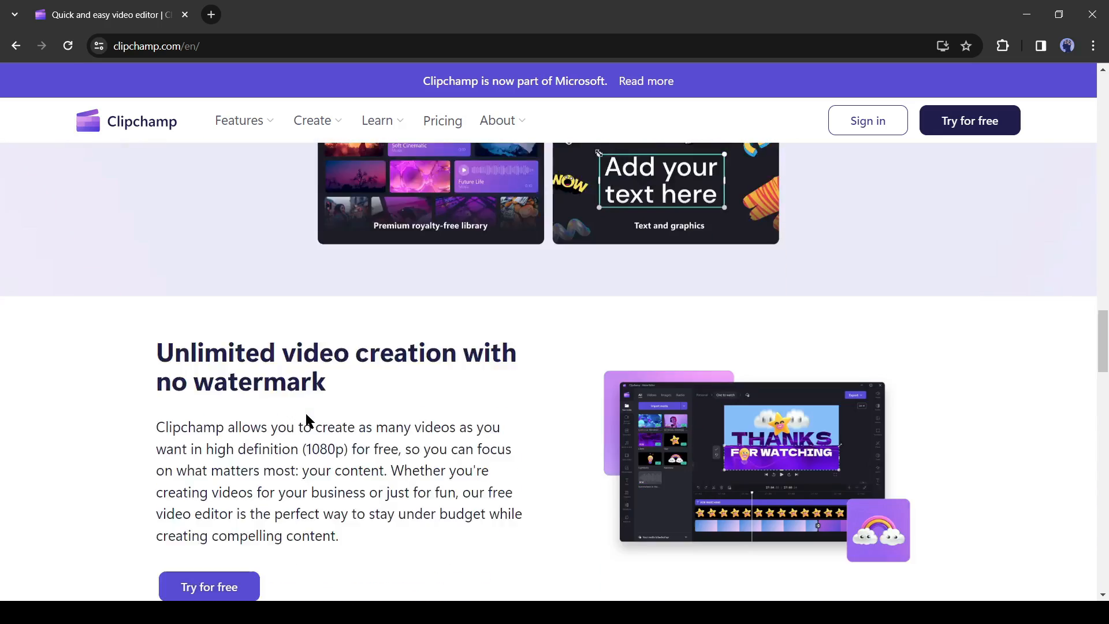
pyautogui.scroll(-3)
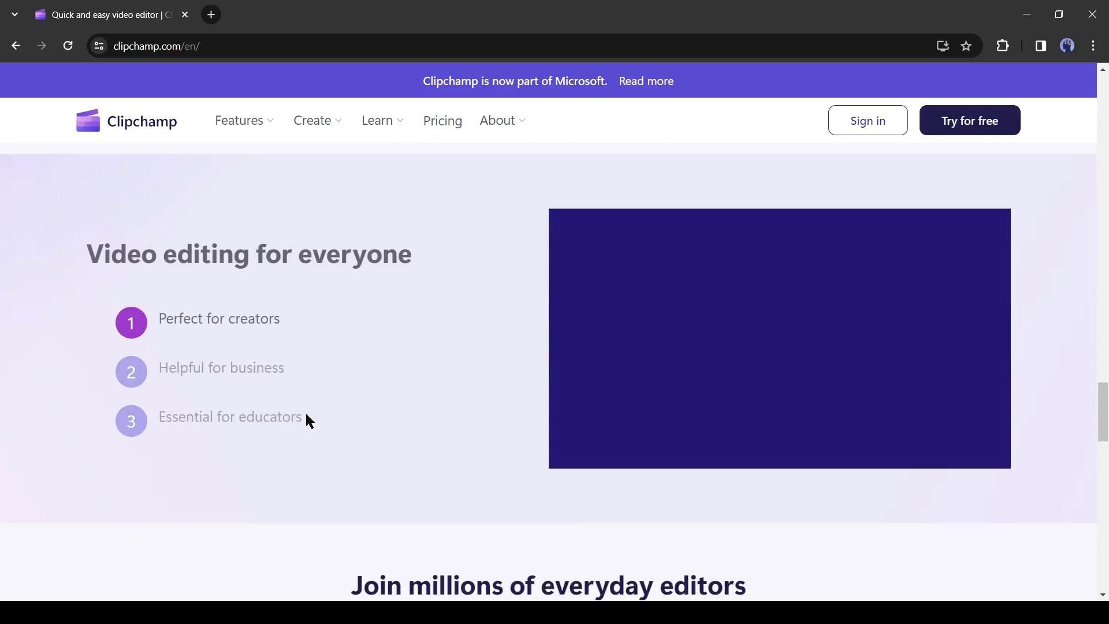
pyautogui.scroll(-3)
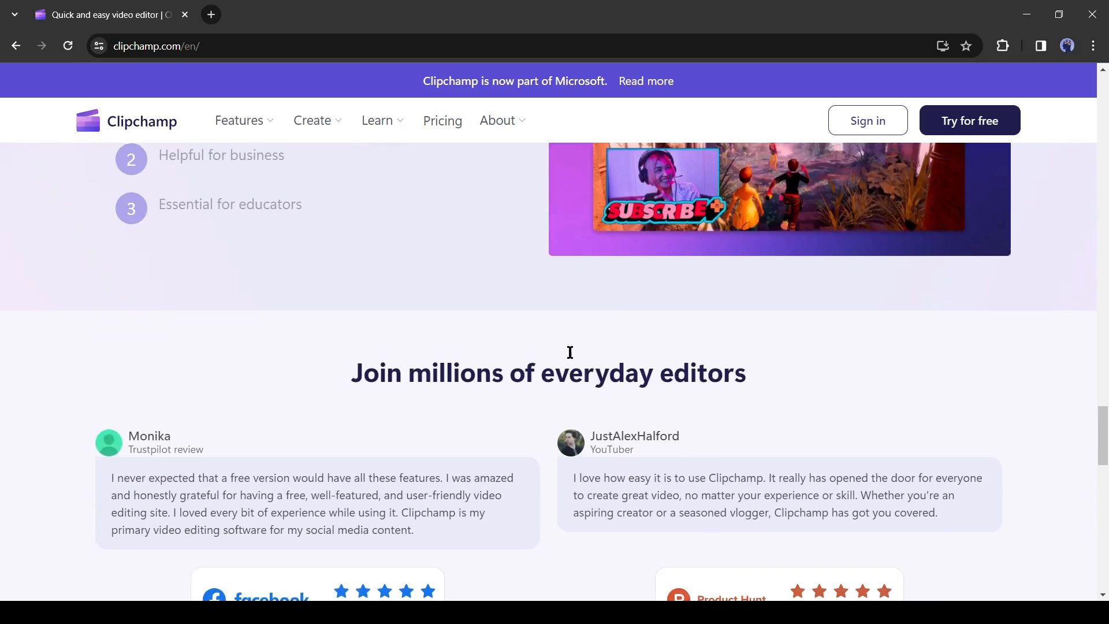
pyautogui.scroll(3)
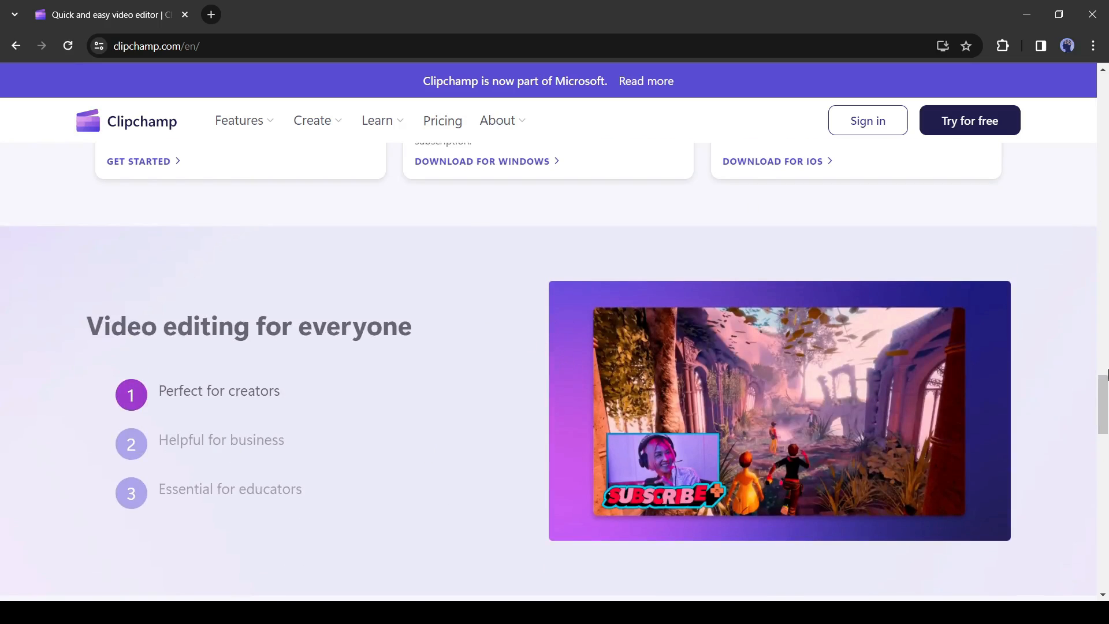
# - Go to Clipchamp's Pricing page and view the Free vs Premium plan comparison table
pyautogui.click(443, 121)
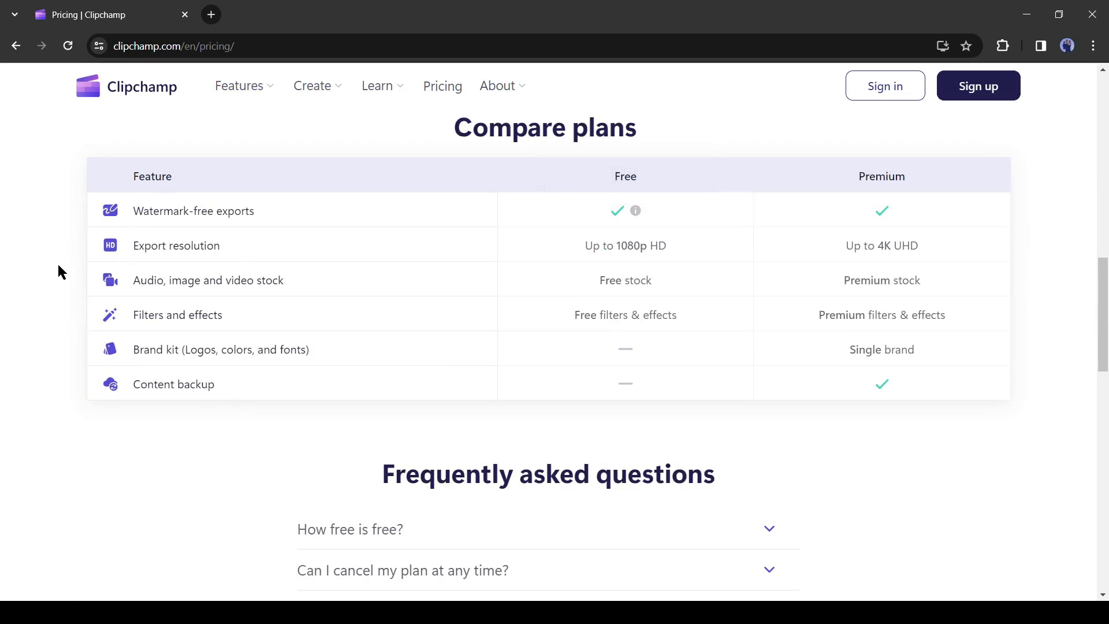
pyautogui.moveTo(235, 259)
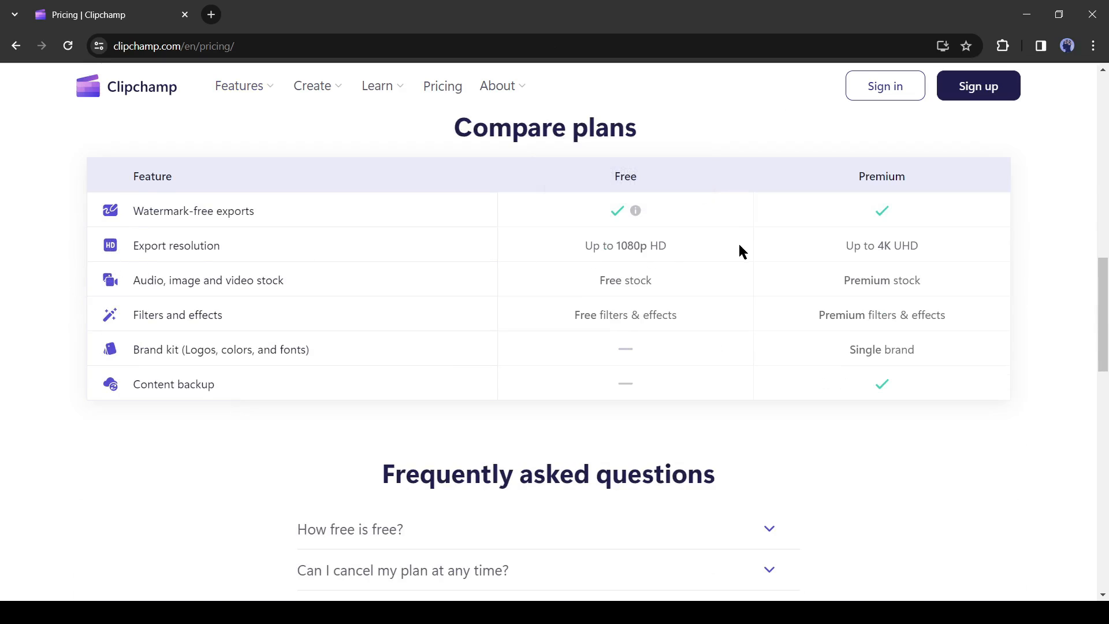
pyautogui.doubleClick(849, 245)
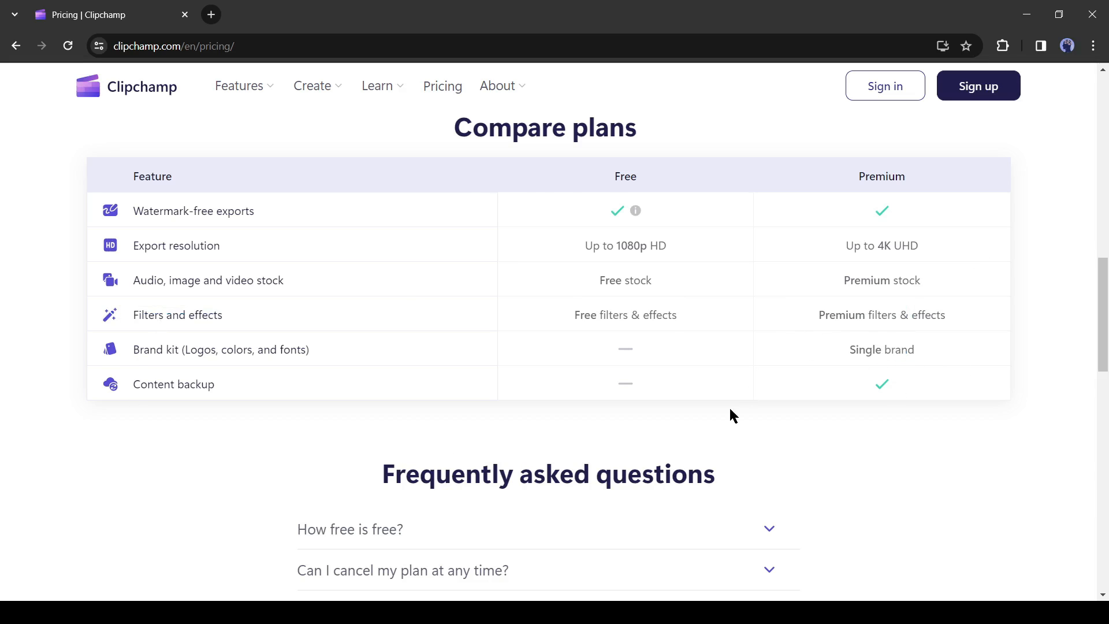
# - Sign in to Clipchamp with a Google account, answer the creator question and reach the editor Home page
pyautogui.click(977, 85)
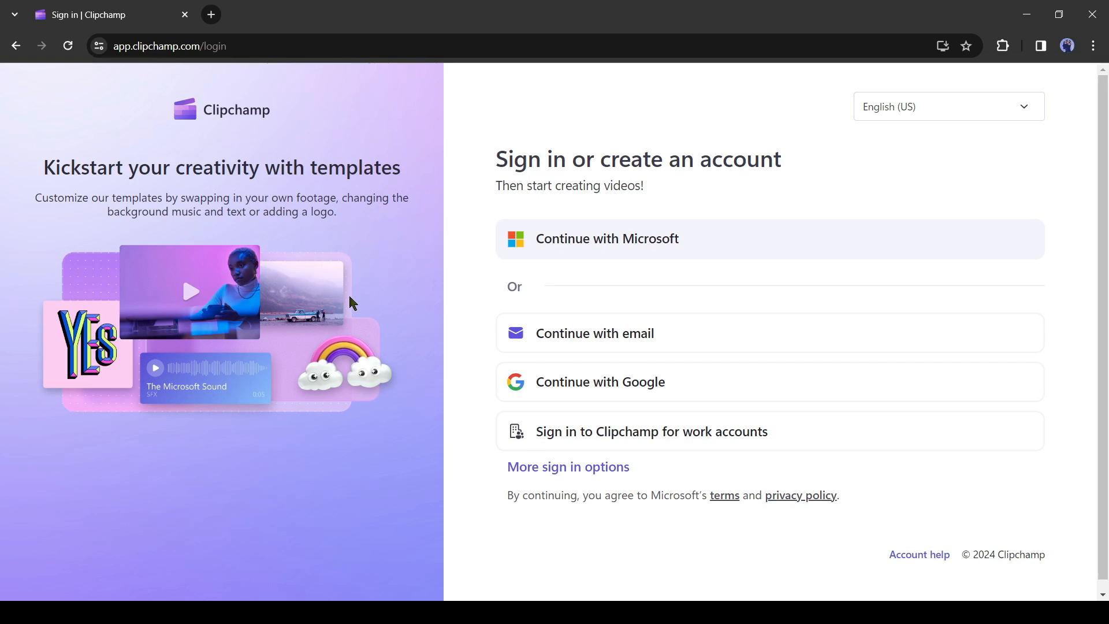
pyautogui.moveTo(660, 332)
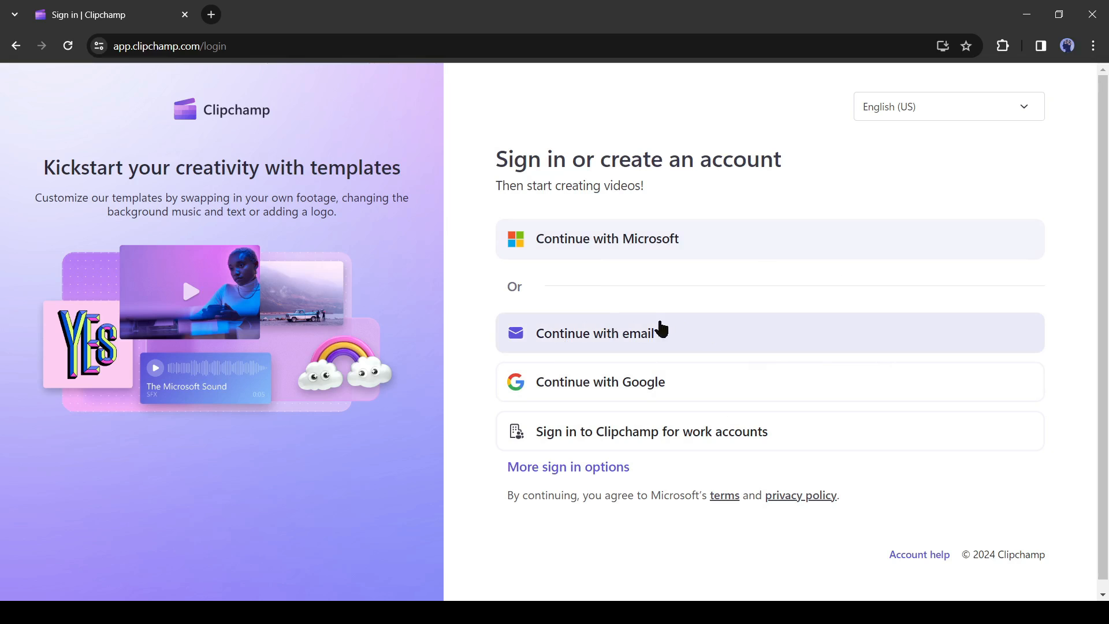
pyautogui.moveTo(615, 389)
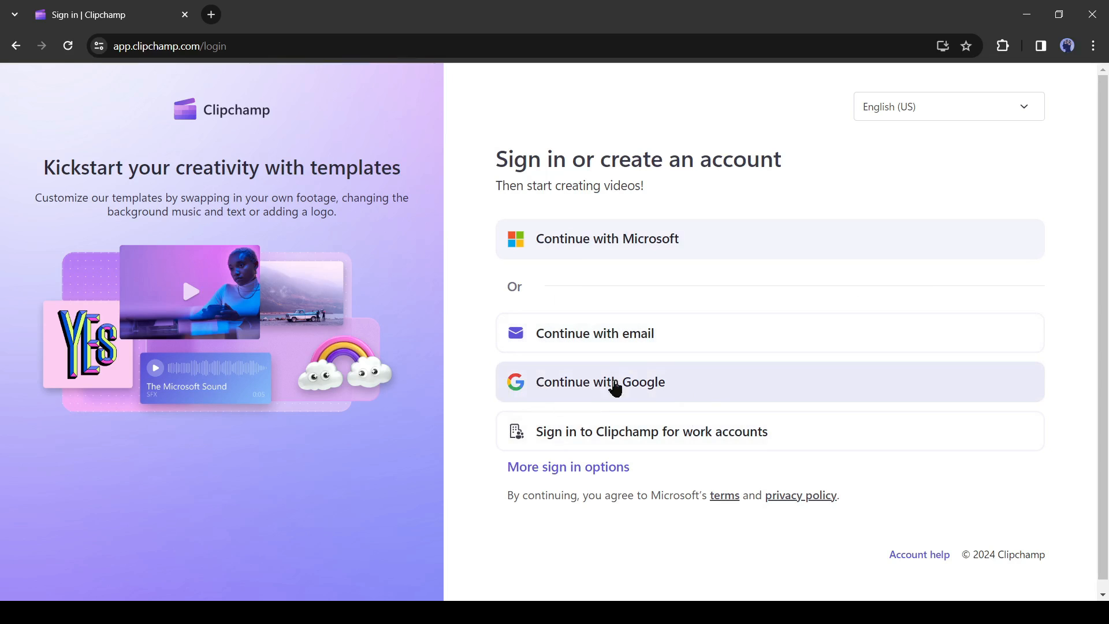
pyautogui.click(600, 382)
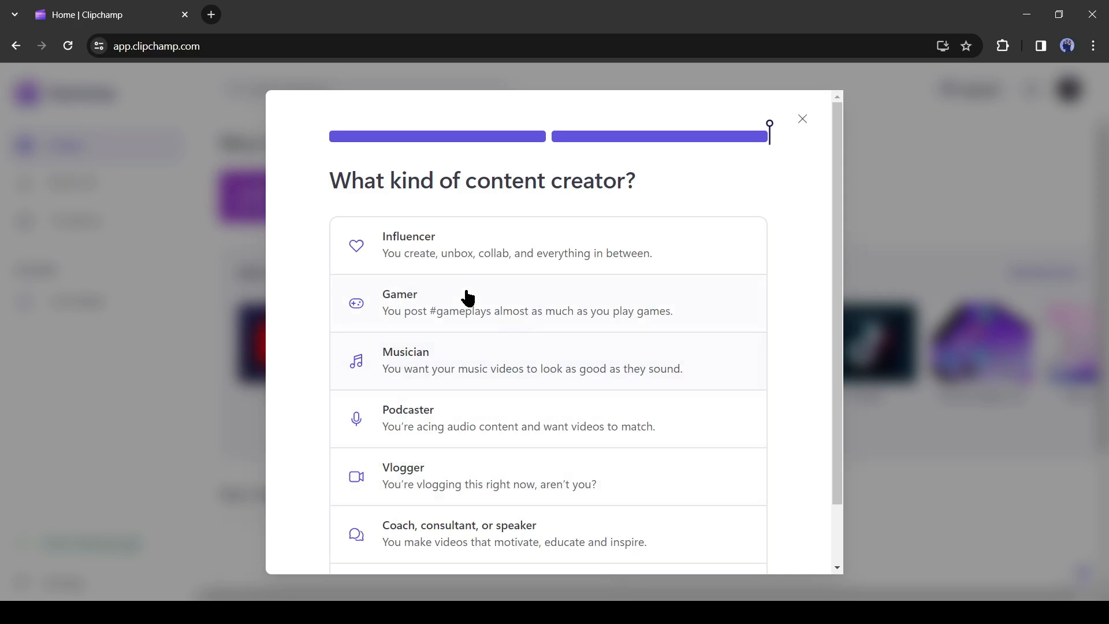
pyautogui.click(801, 118)
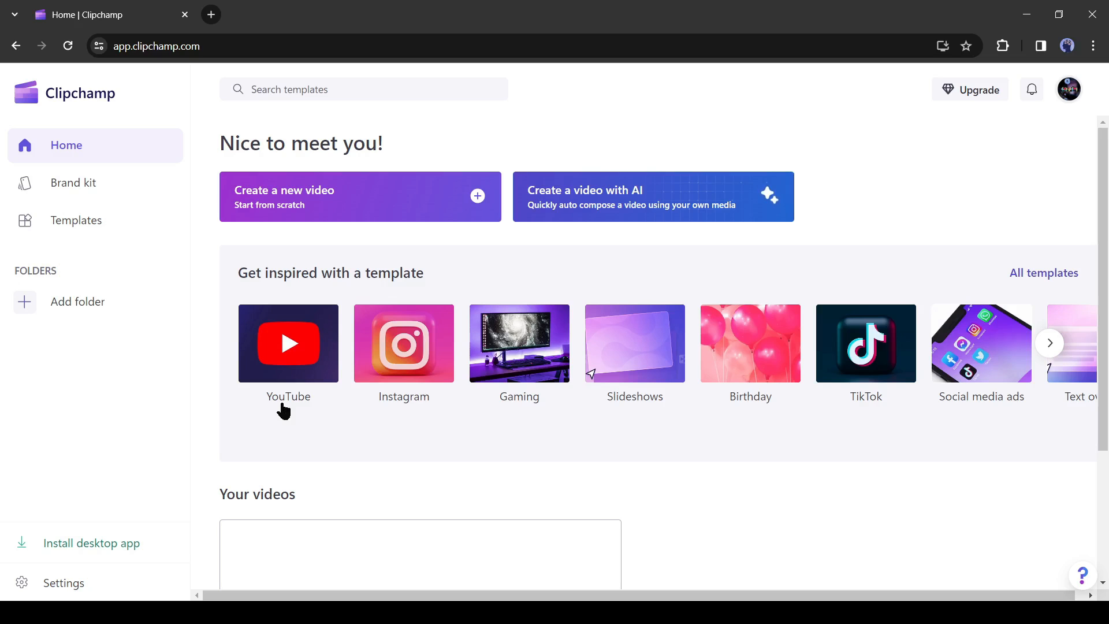
pyautogui.moveTo(673, 214)
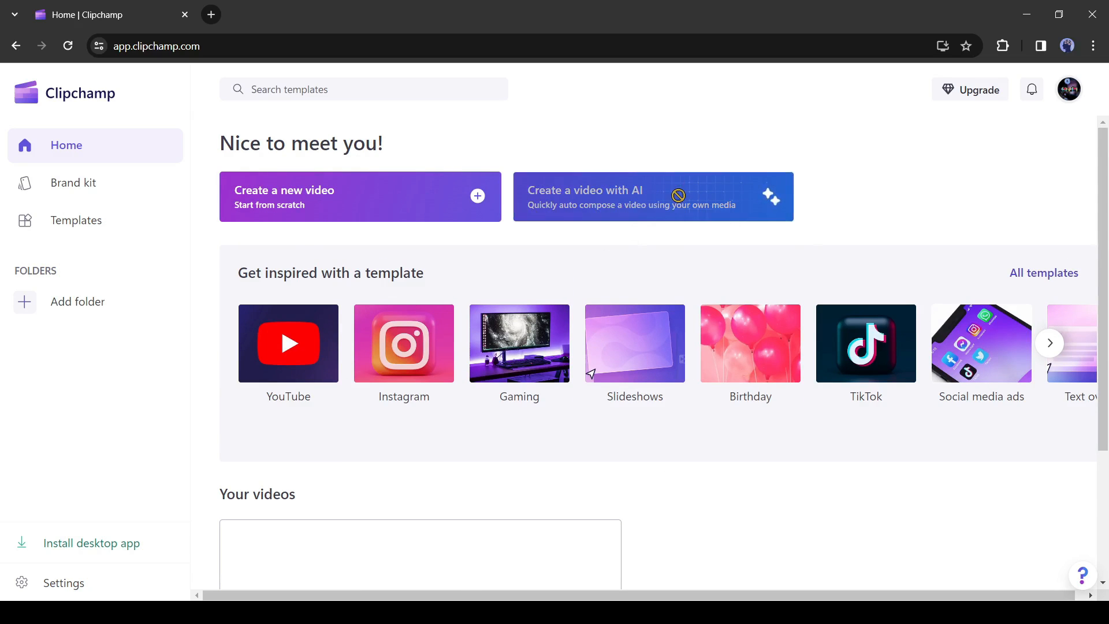
pyautogui.click(651, 197)
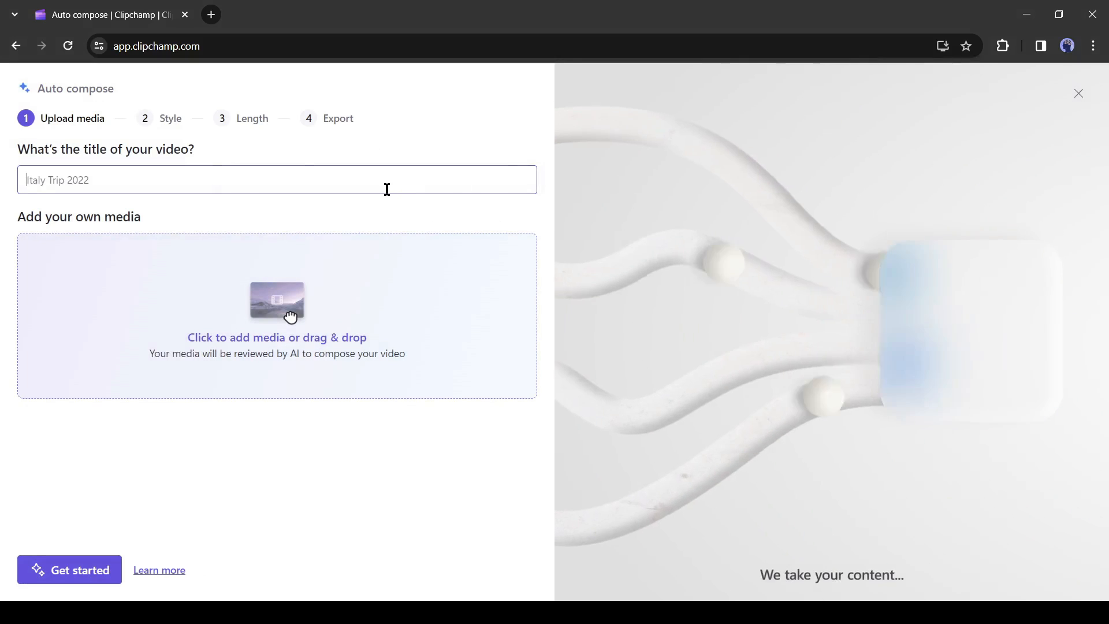
pyautogui.click(1077, 93)
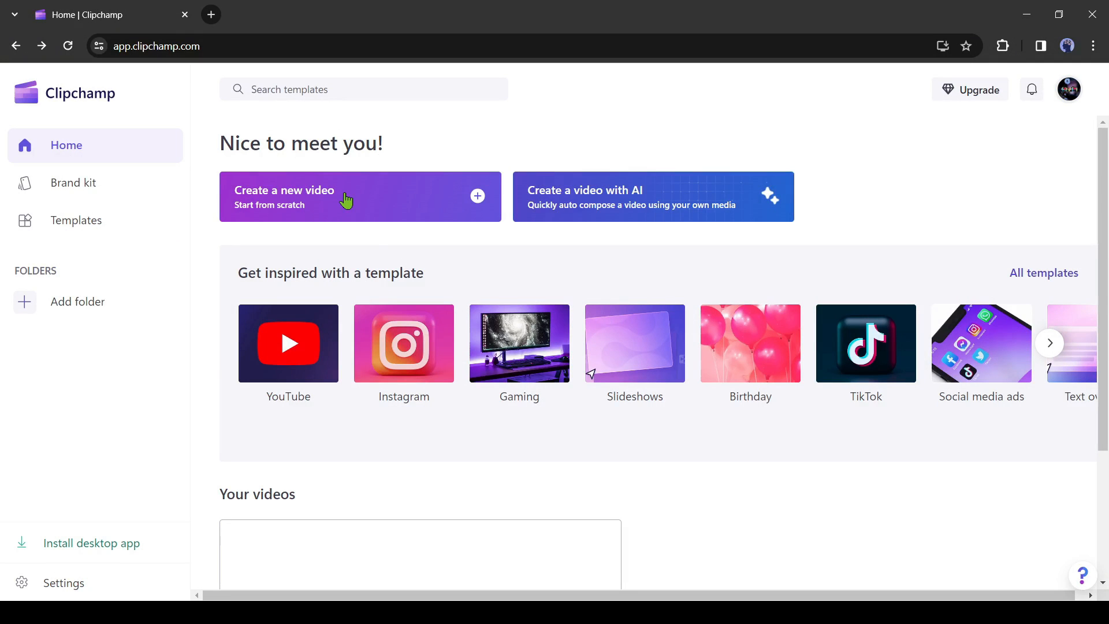
# - Create a new blank video and add a Text to speech clip from Record & create to the timeline
pyautogui.click(345, 197)
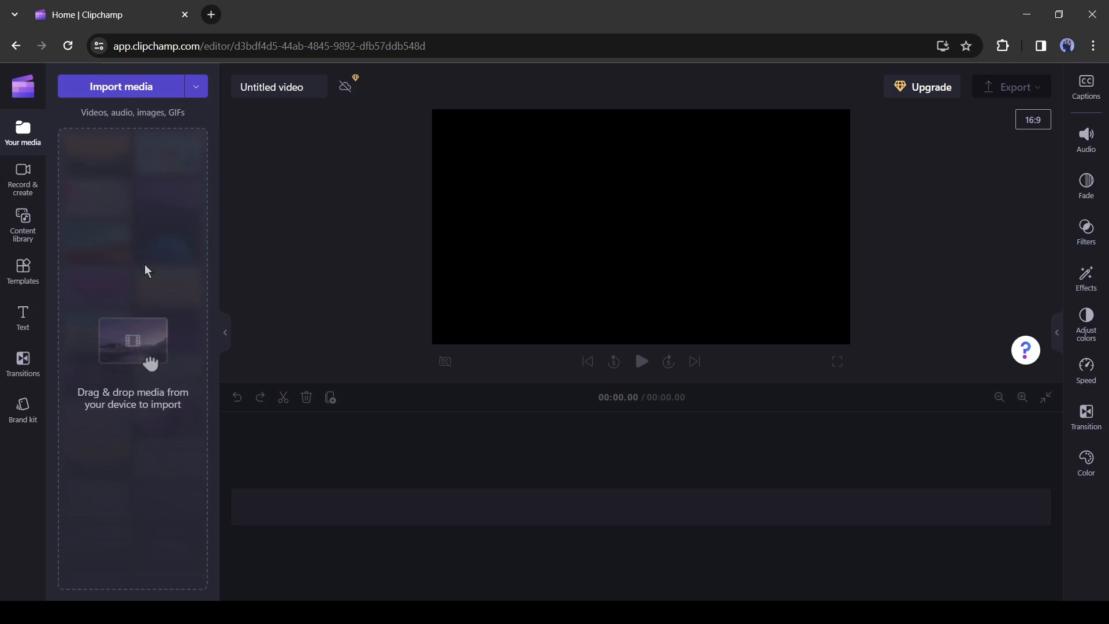
pyautogui.click(22, 178)
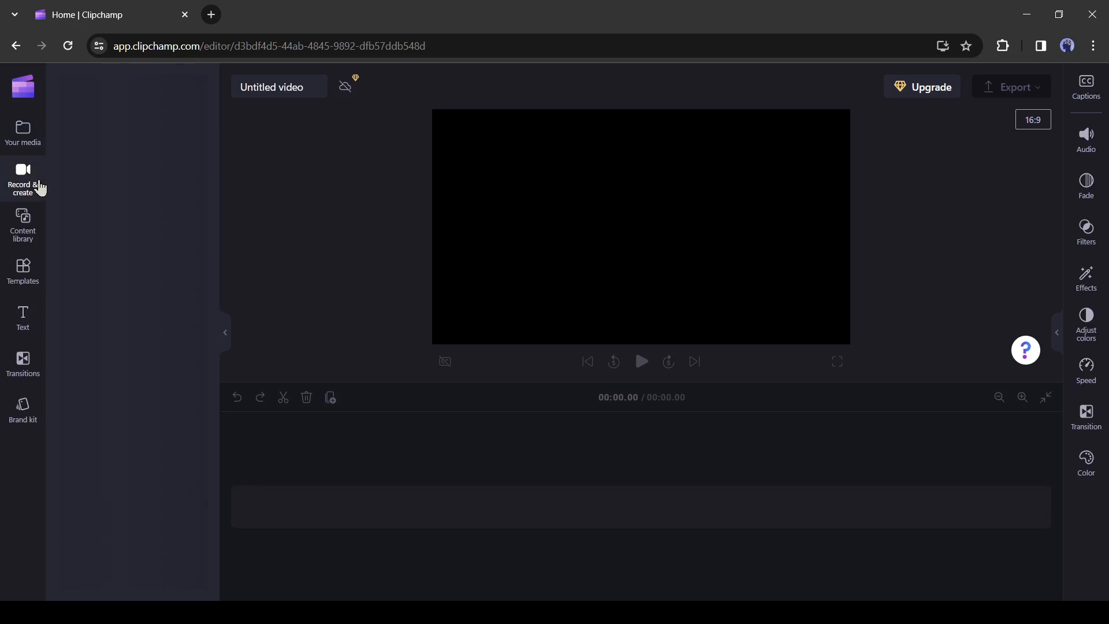
pyautogui.click(23, 179)
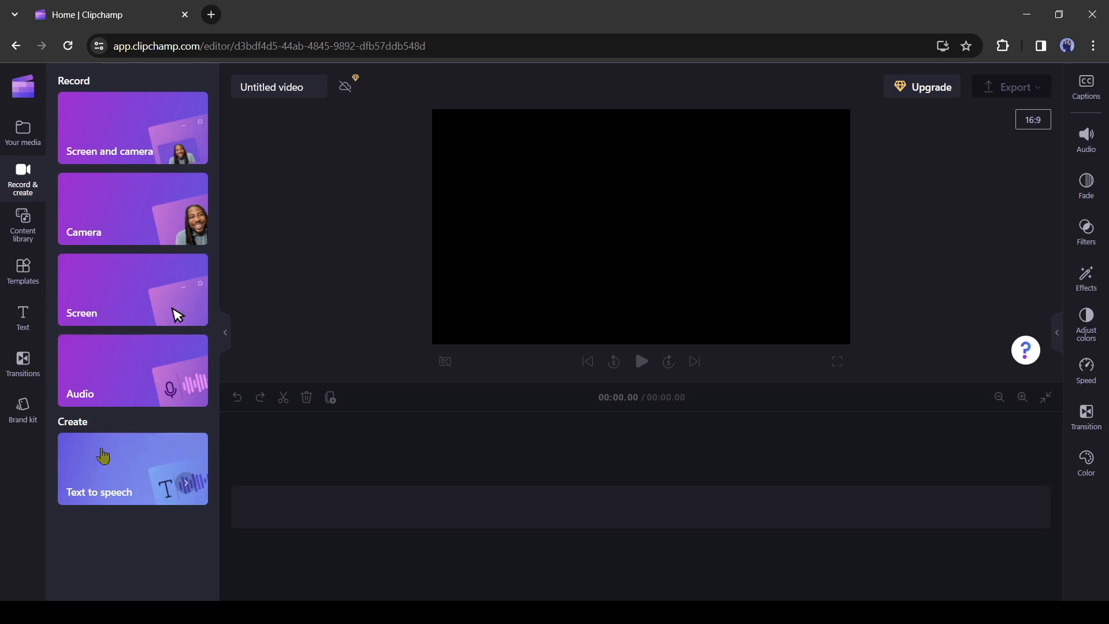
pyautogui.click(132, 469)
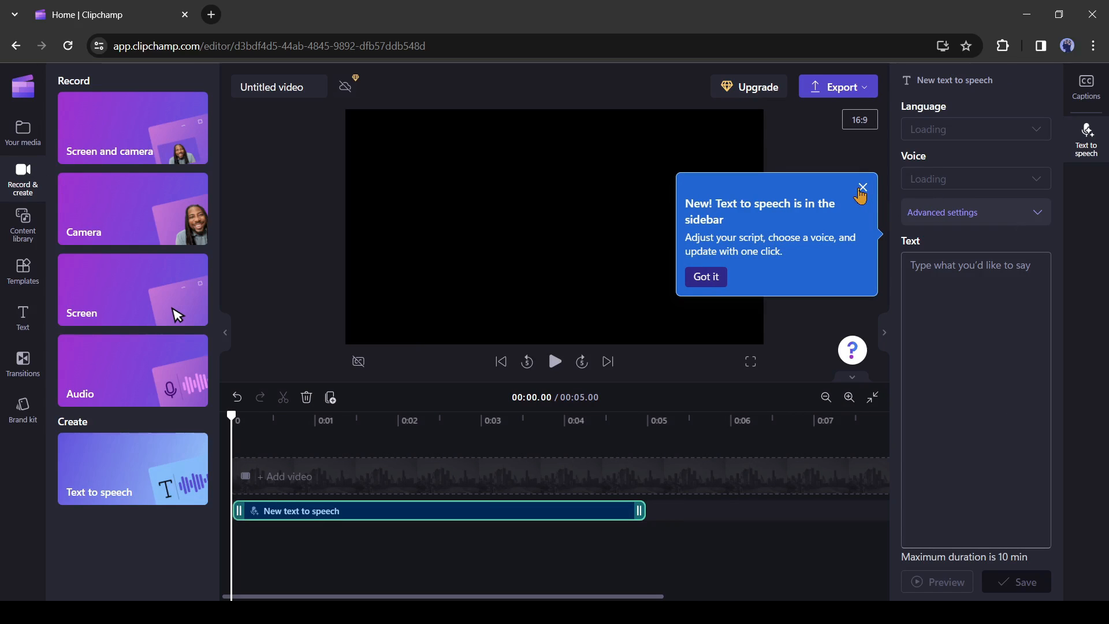
# - Keep English (United States), choose the Guy voice and play its sample
pyautogui.click(862, 189)
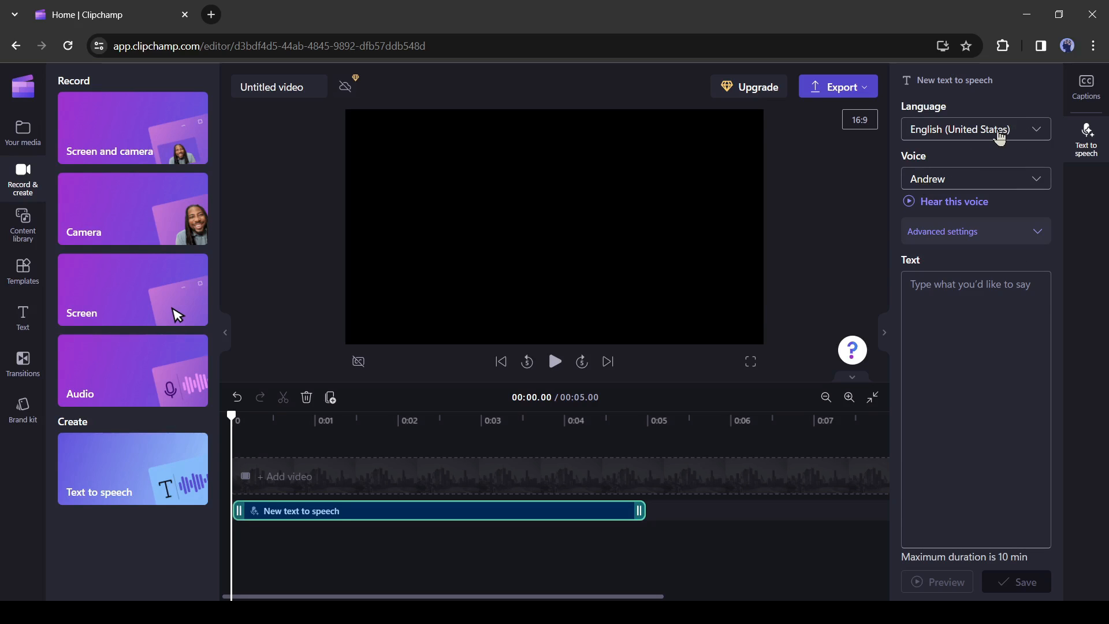
pyautogui.click(975, 128)
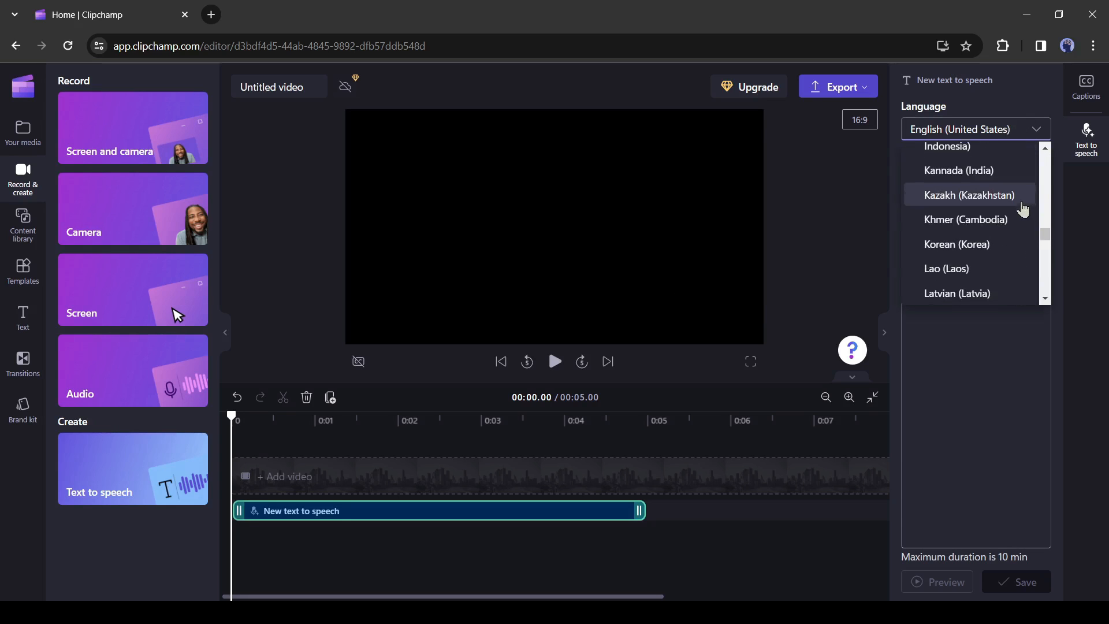
pyautogui.scroll(-3)
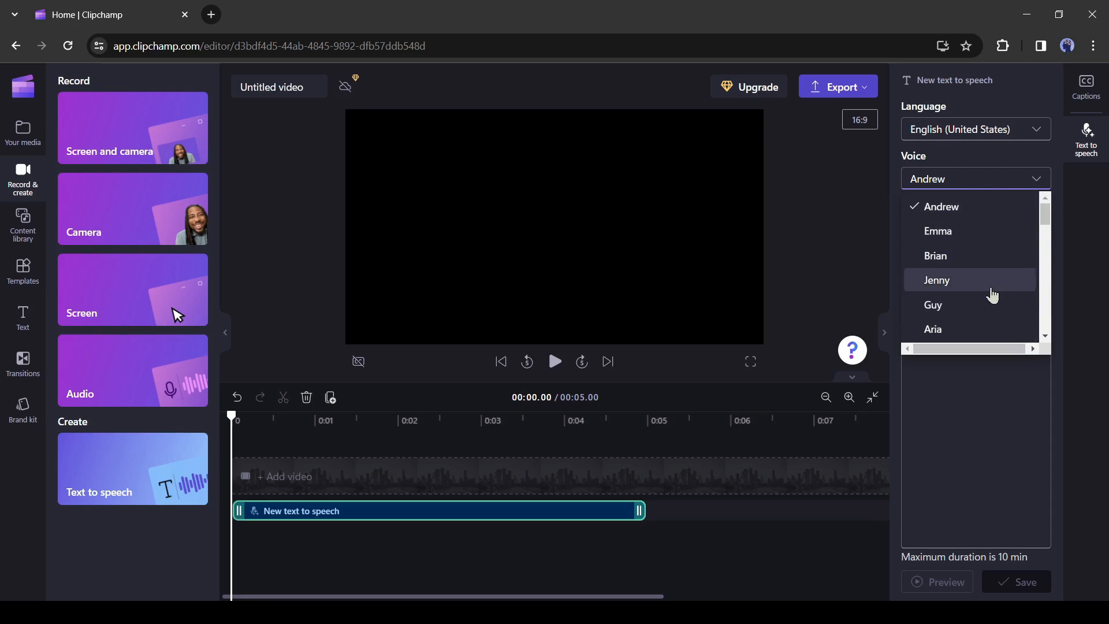
pyautogui.click(932, 305)
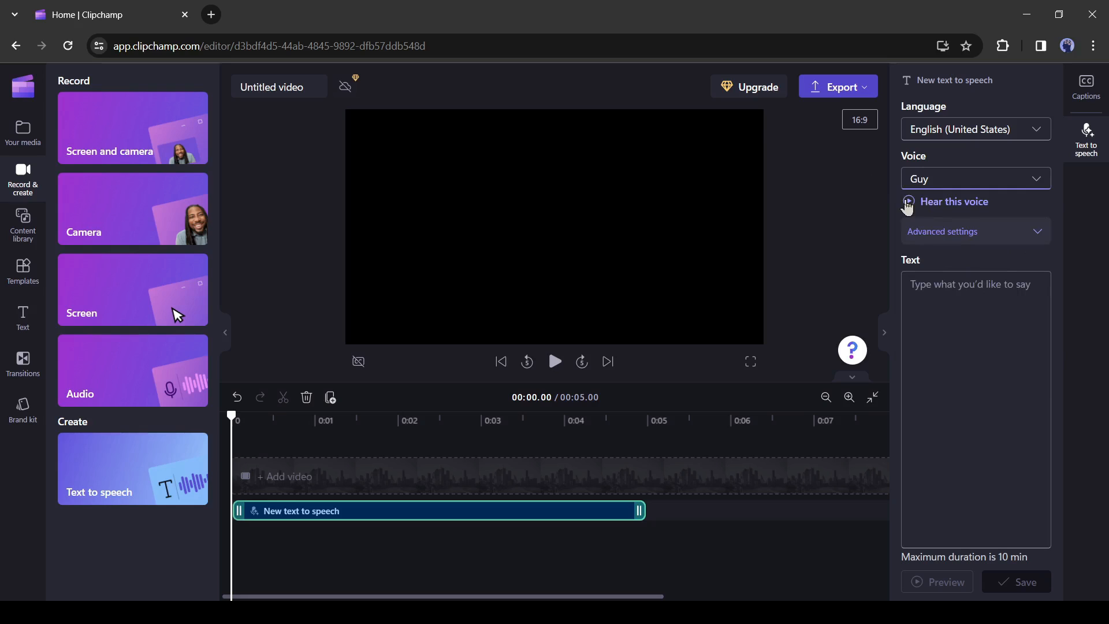
pyautogui.click(908, 201)
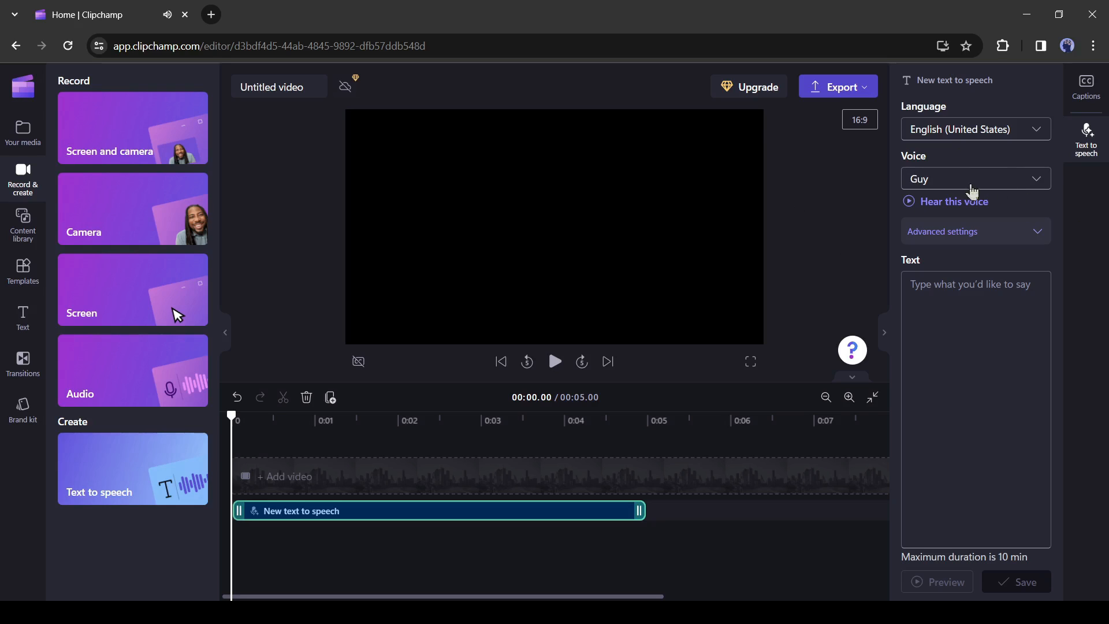
# - In Advanced settings set Emotion to Friendly, try Vocal pitch High with a sample, then settle on Medium
pyautogui.click(975, 231)
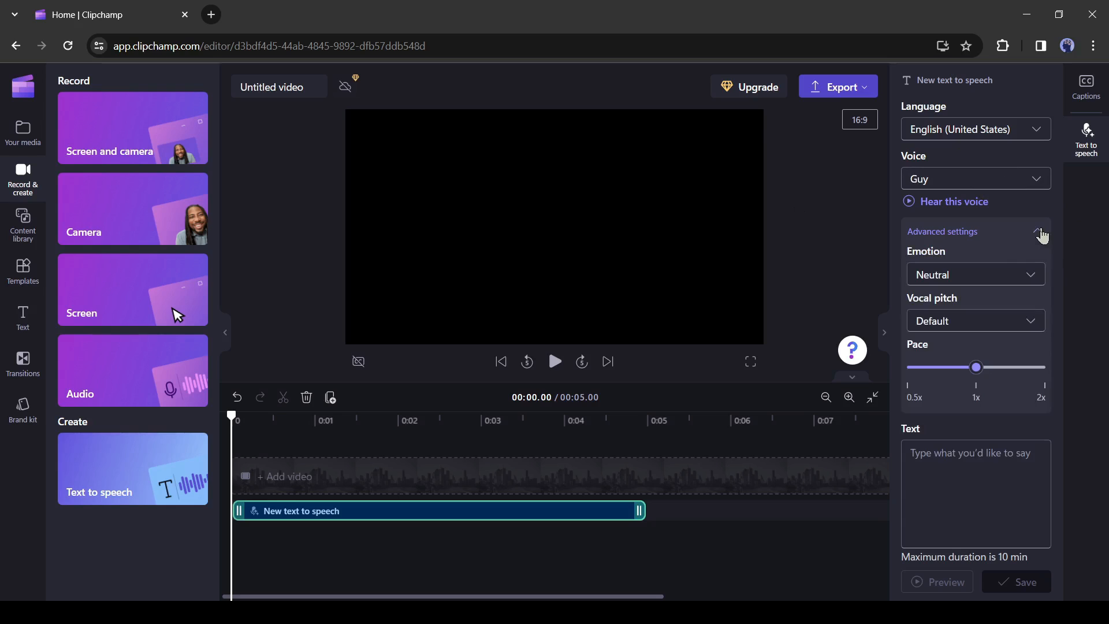
pyautogui.click(975, 275)
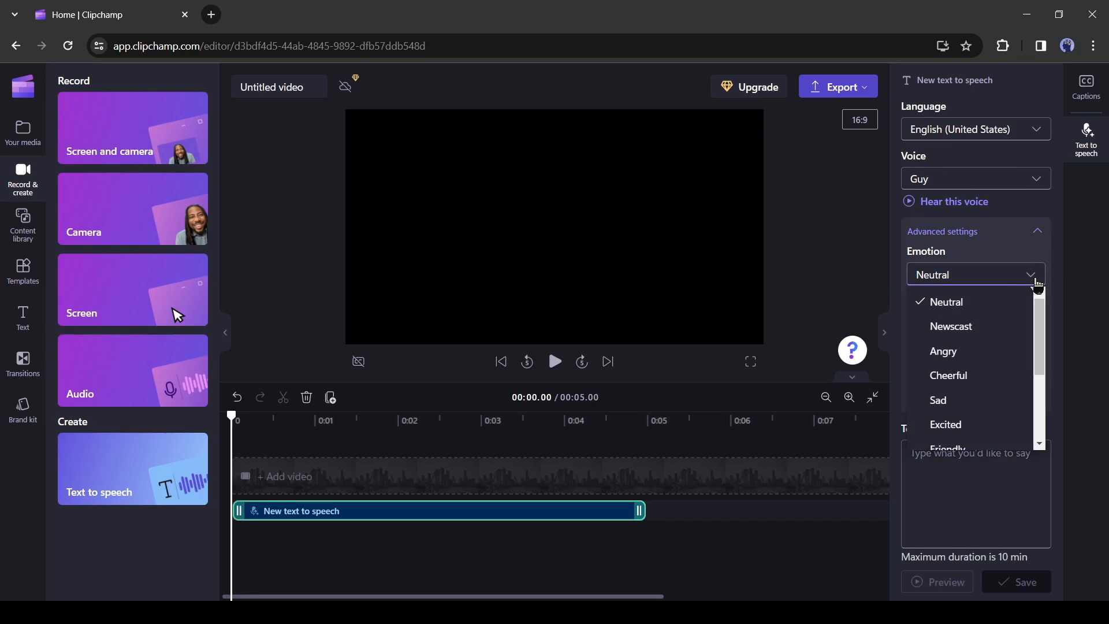
pyautogui.scroll(-3)
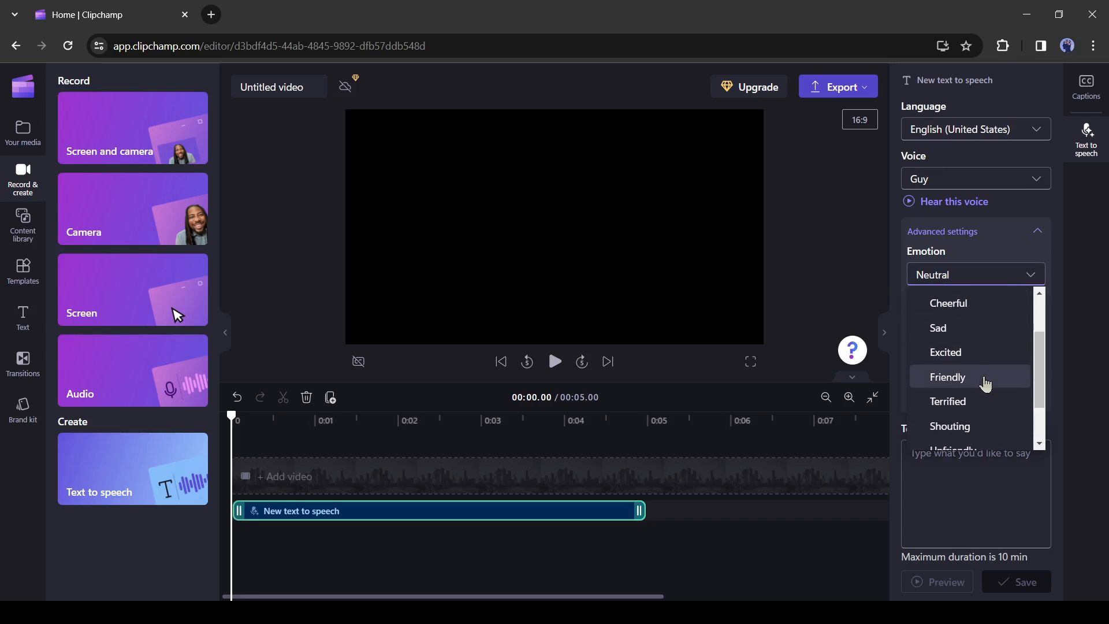
pyautogui.click(946, 376)
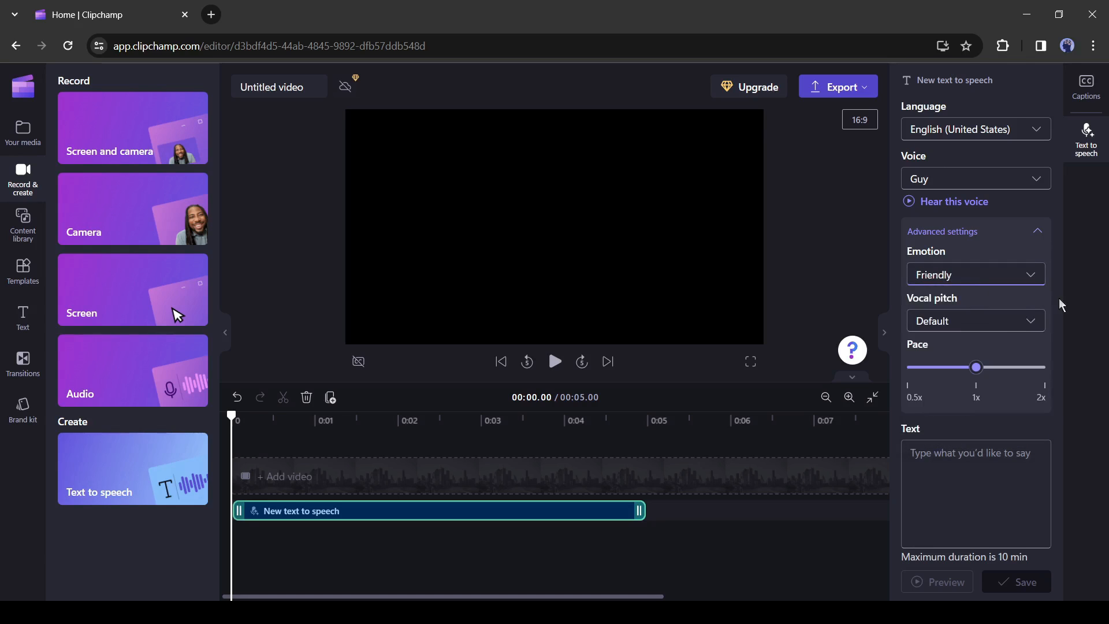
pyautogui.click(974, 320)
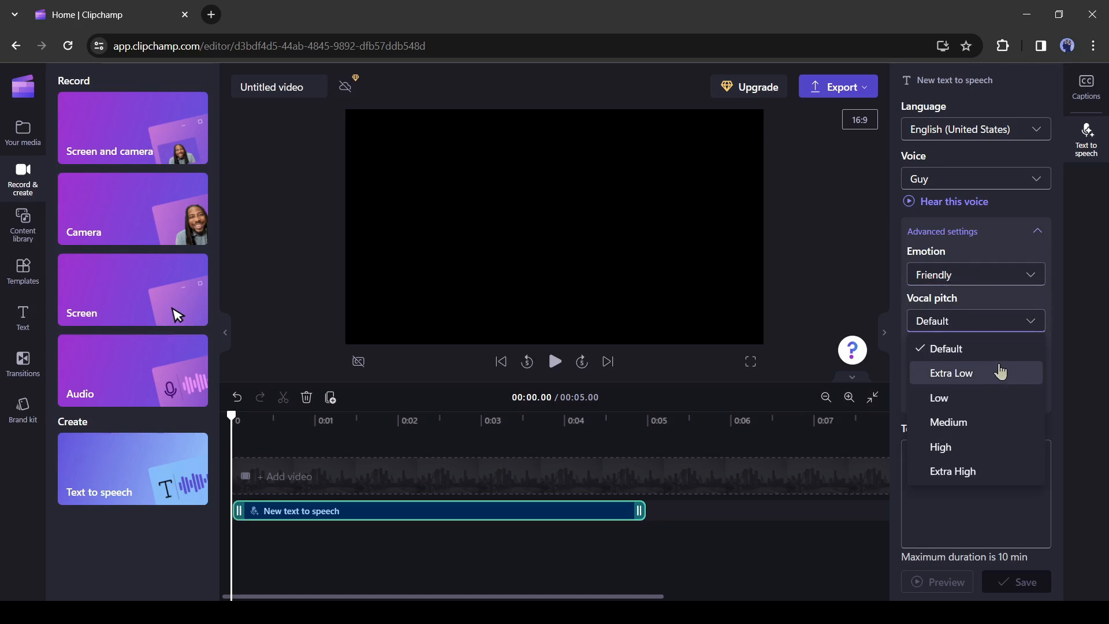
pyautogui.click(941, 446)
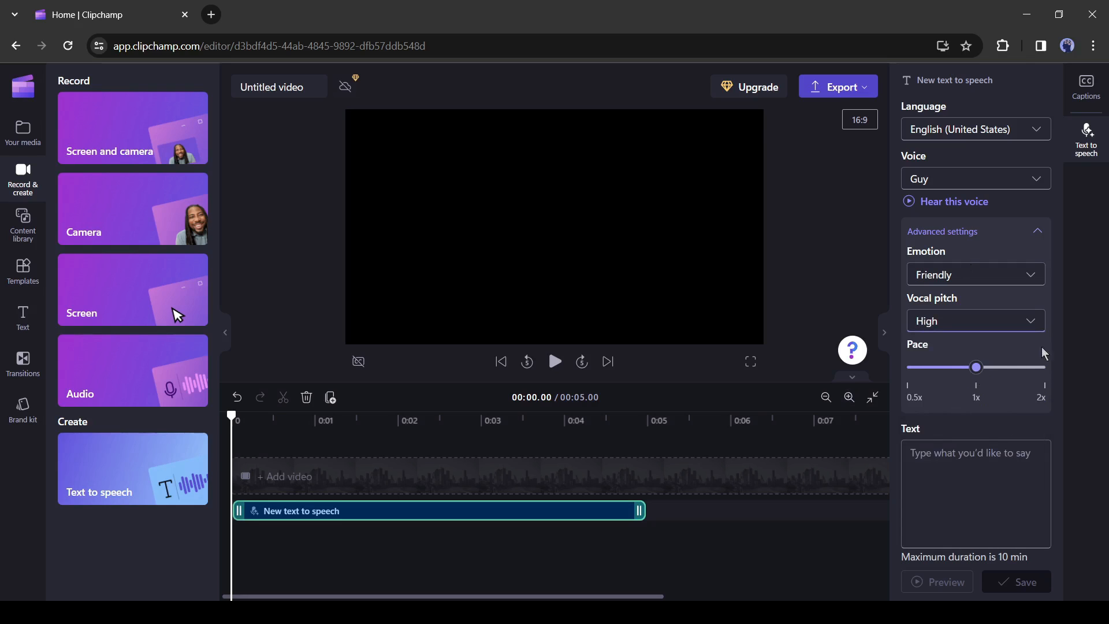
pyautogui.click(953, 201)
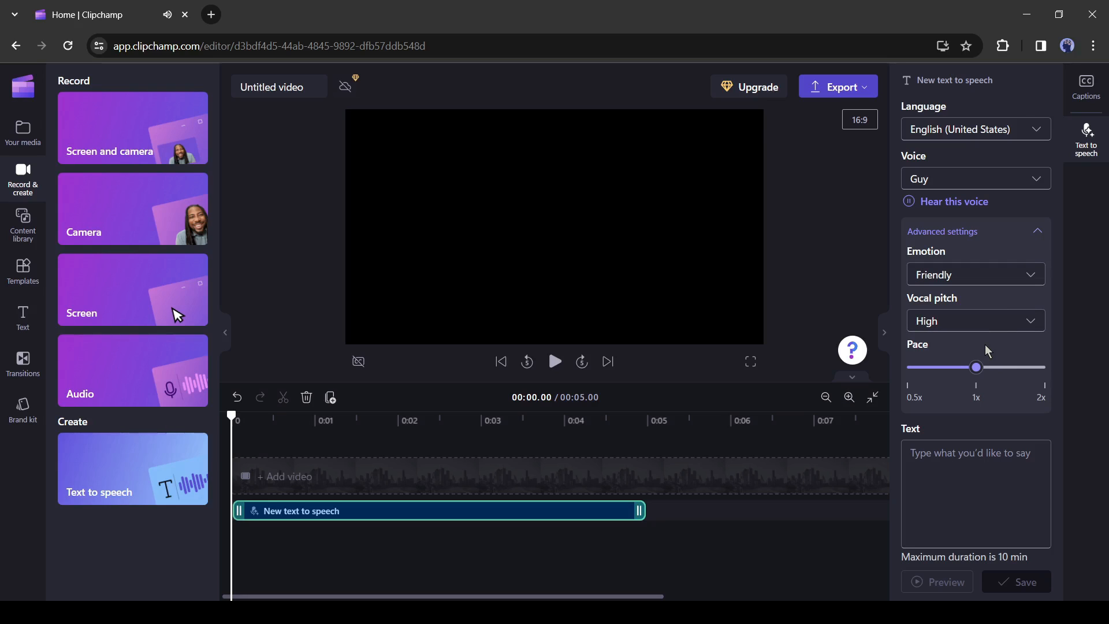
pyautogui.click(975, 320)
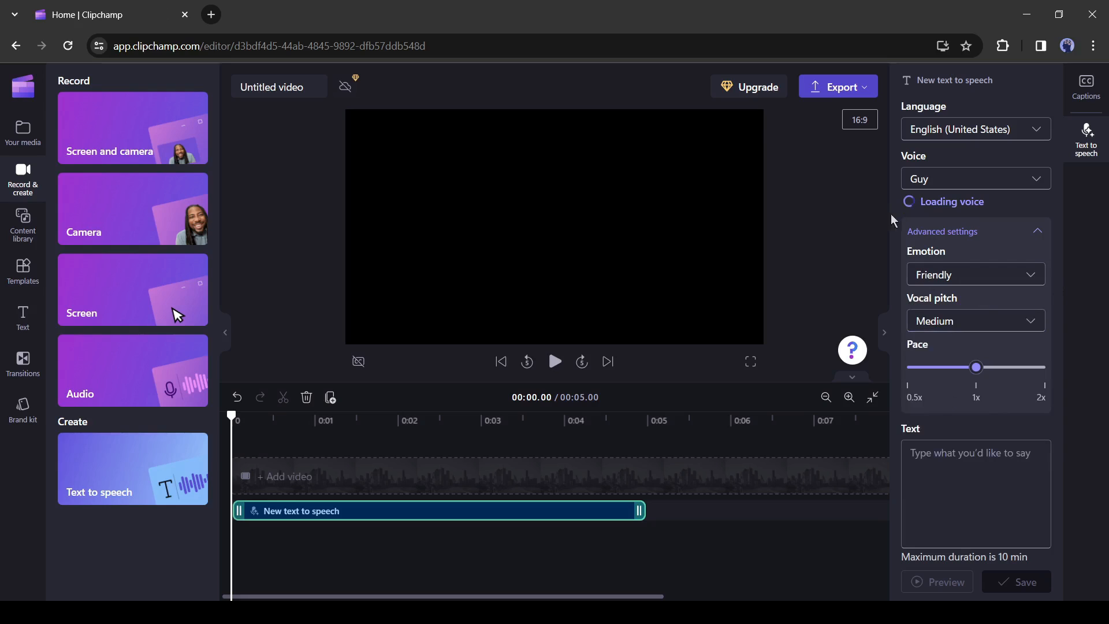
pyautogui.moveTo(959, 405)
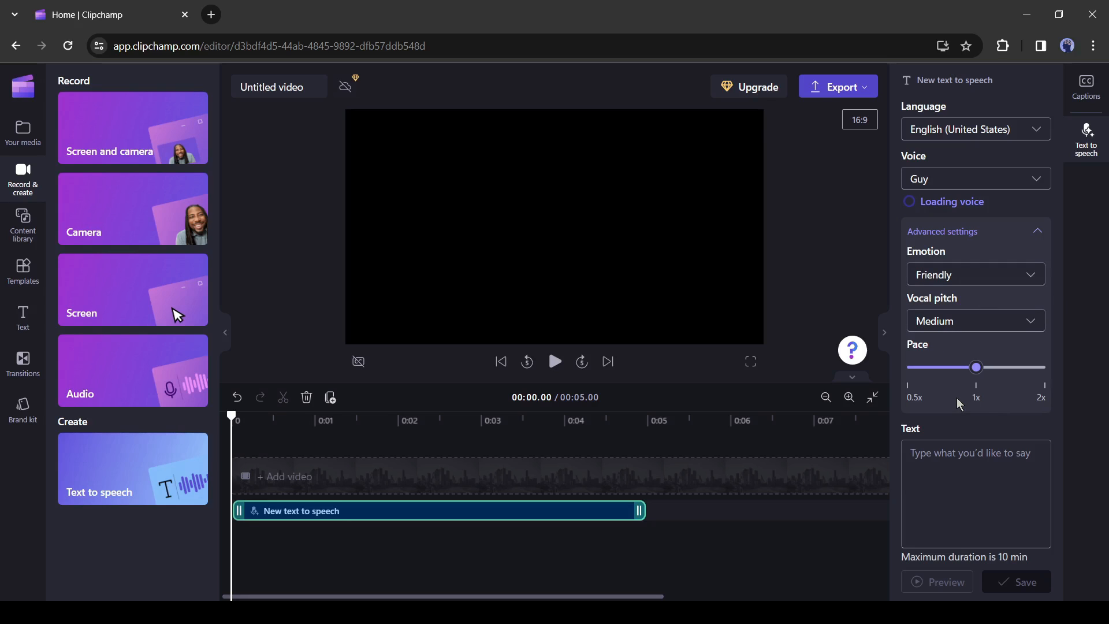
pyautogui.moveTo(947, 405)
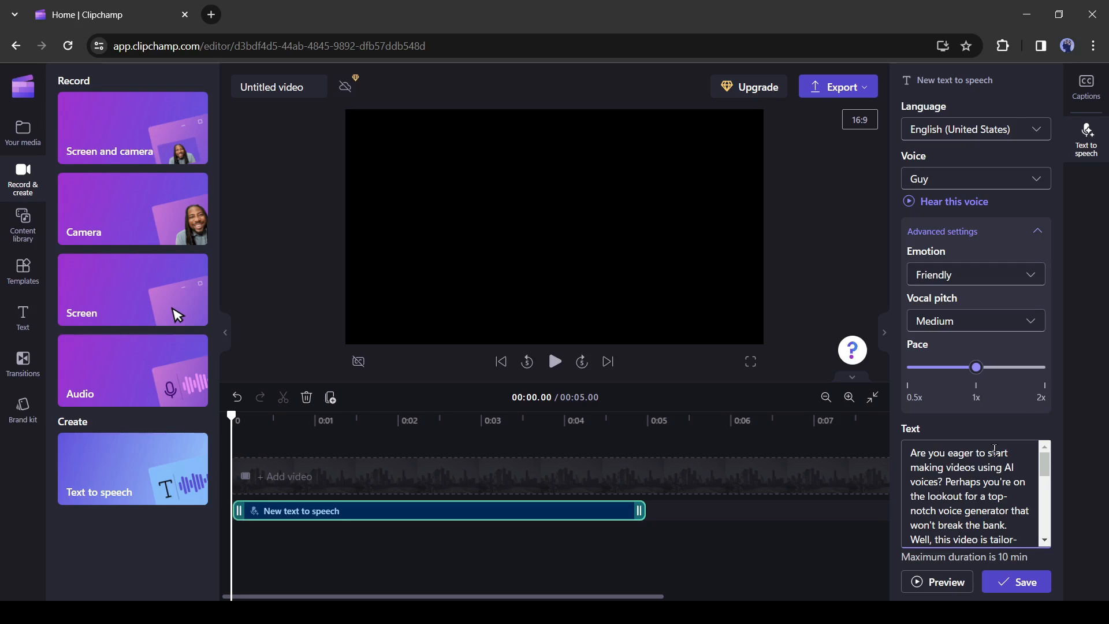
pyautogui.moveTo(742, 414)
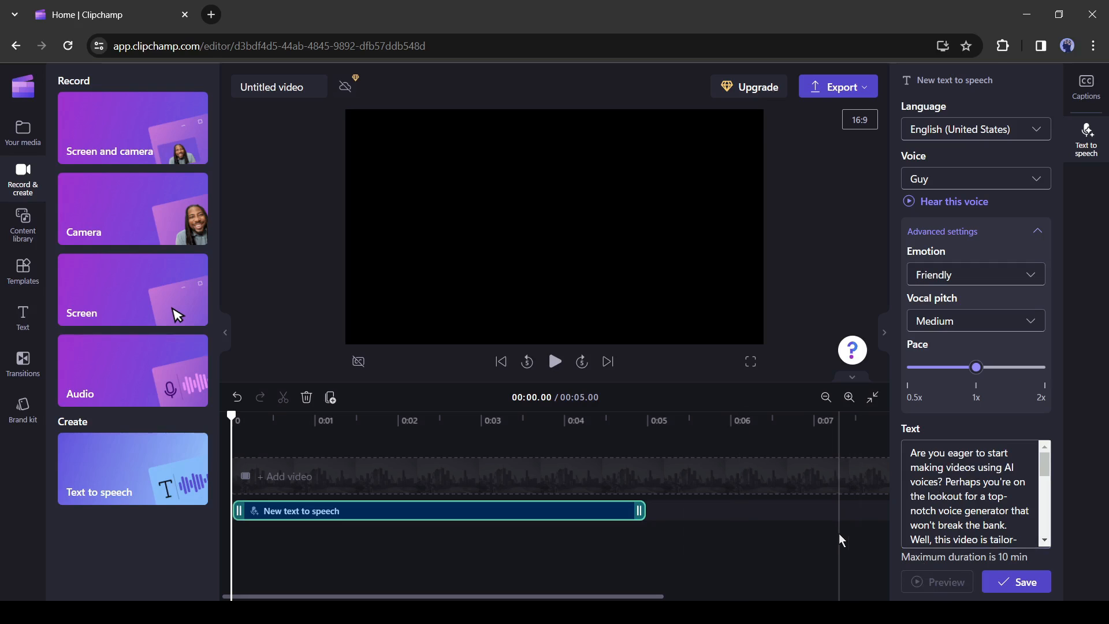
# - Preview the script spoken with Cheerful emotion, then with Sad emotion
pyautogui.click(944, 581)
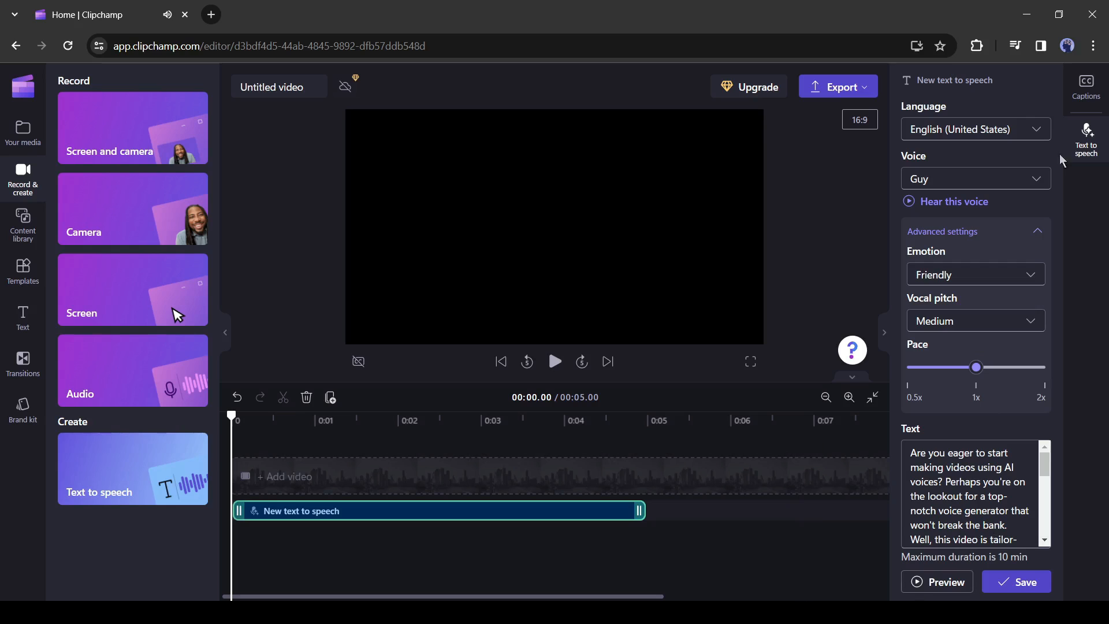
pyautogui.click(975, 275)
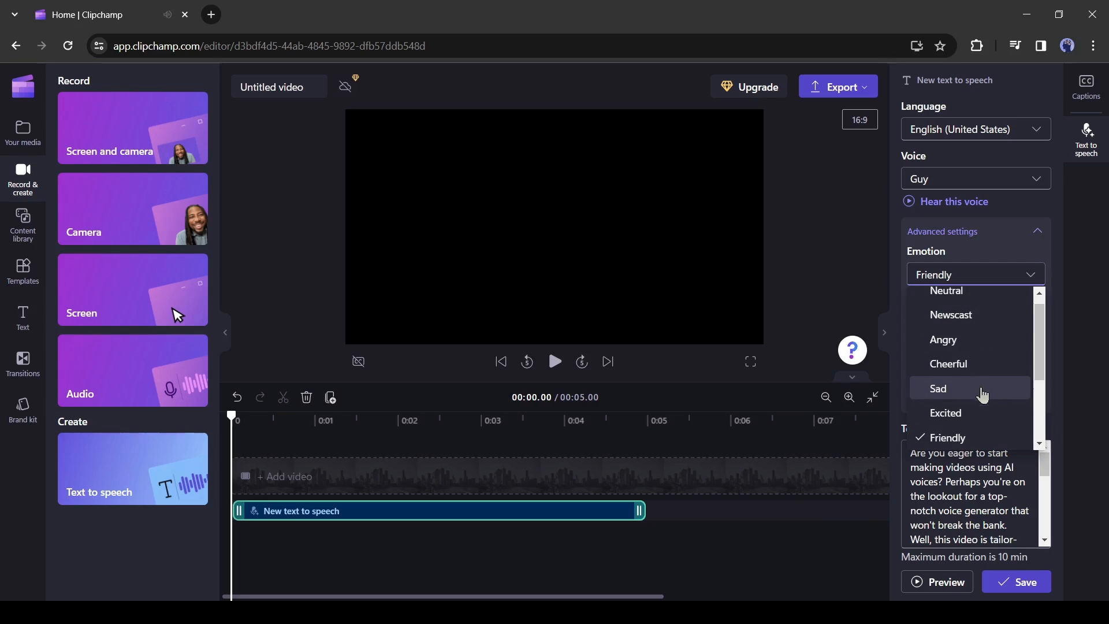
pyautogui.click(947, 364)
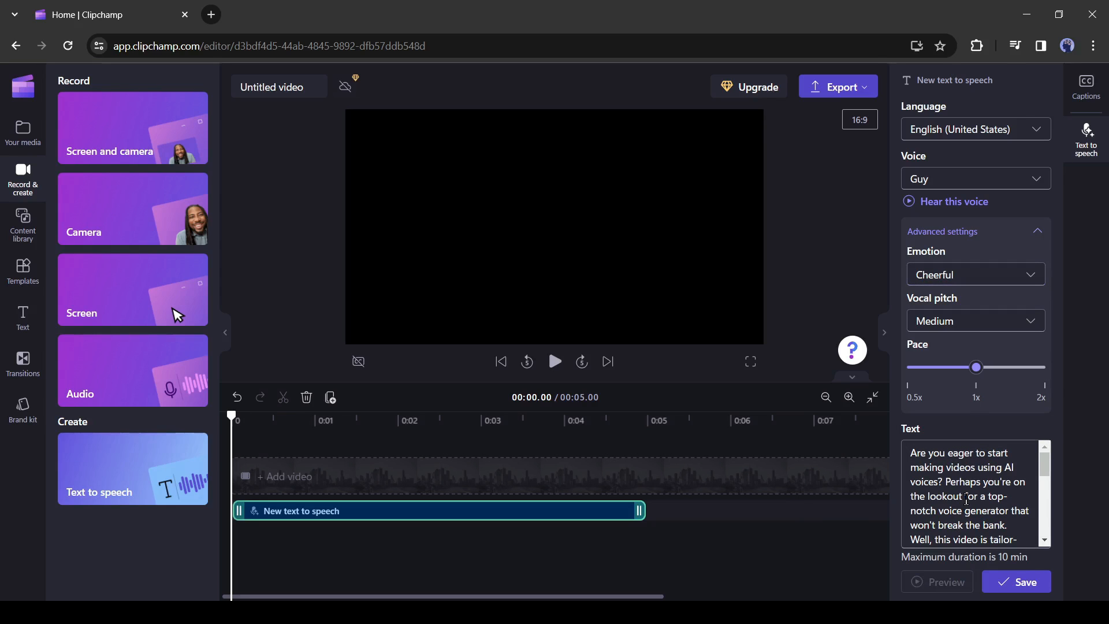
pyautogui.click(937, 581)
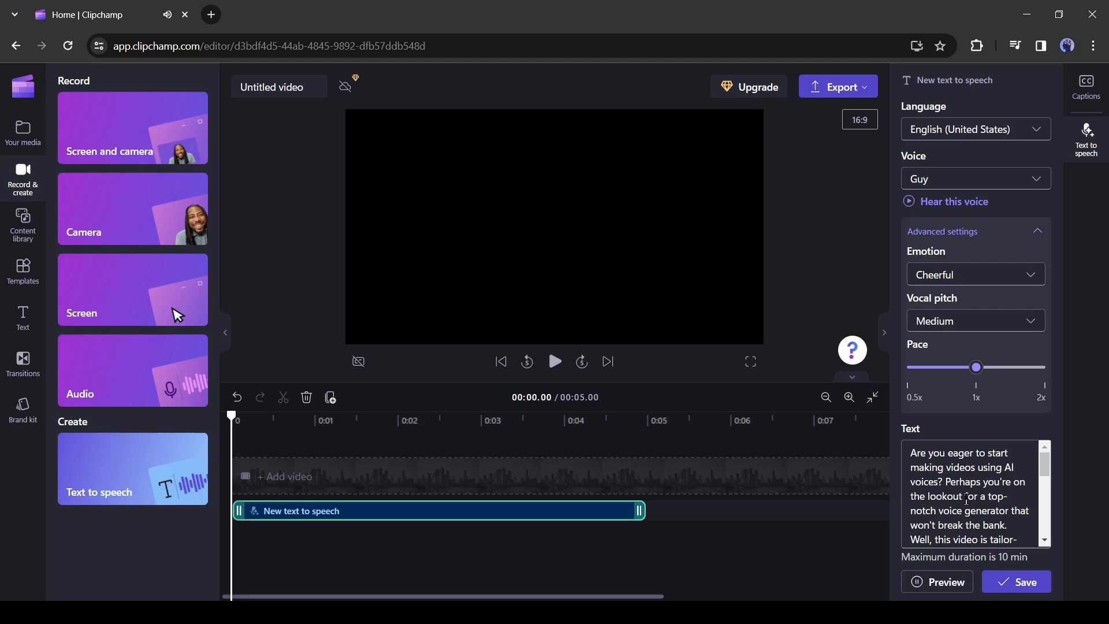
pyautogui.click(975, 275)
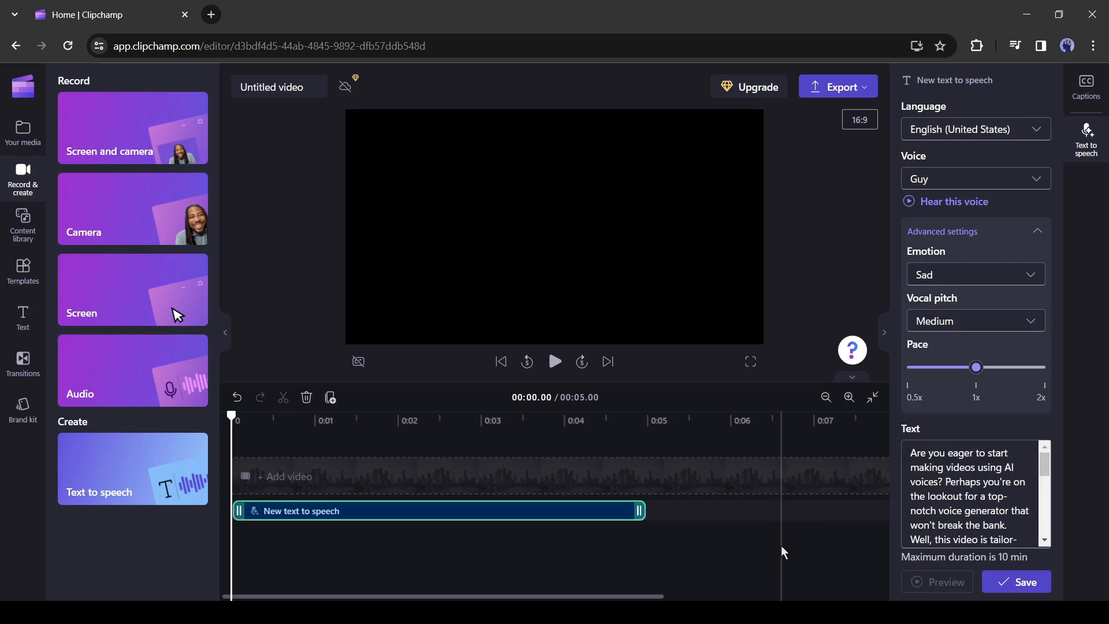
pyautogui.click(935, 581)
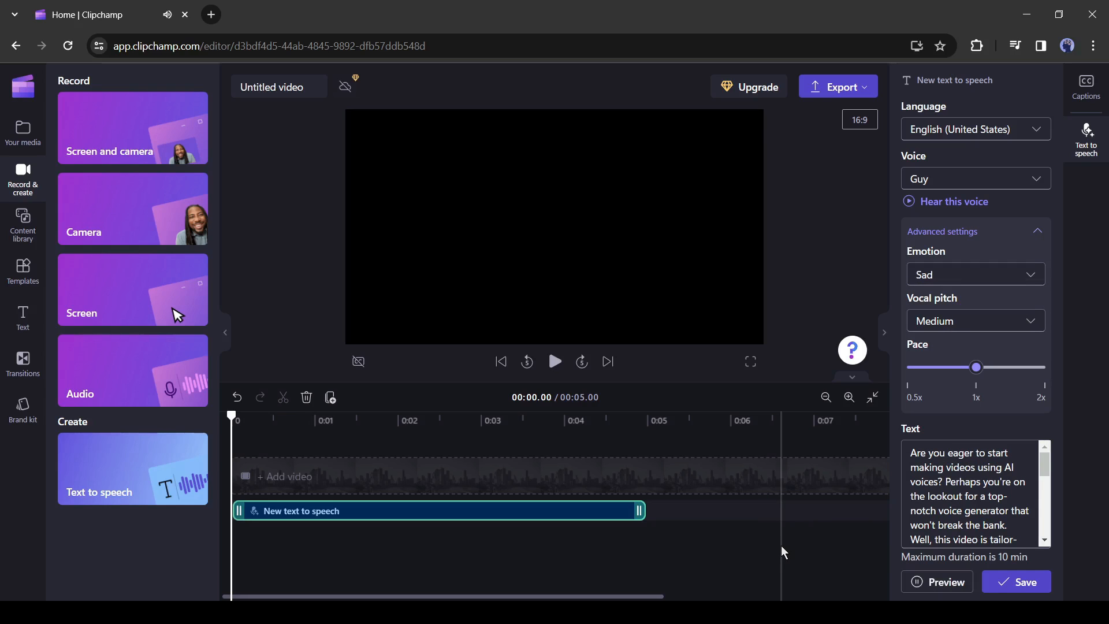
pyautogui.moveTo(789, 503)
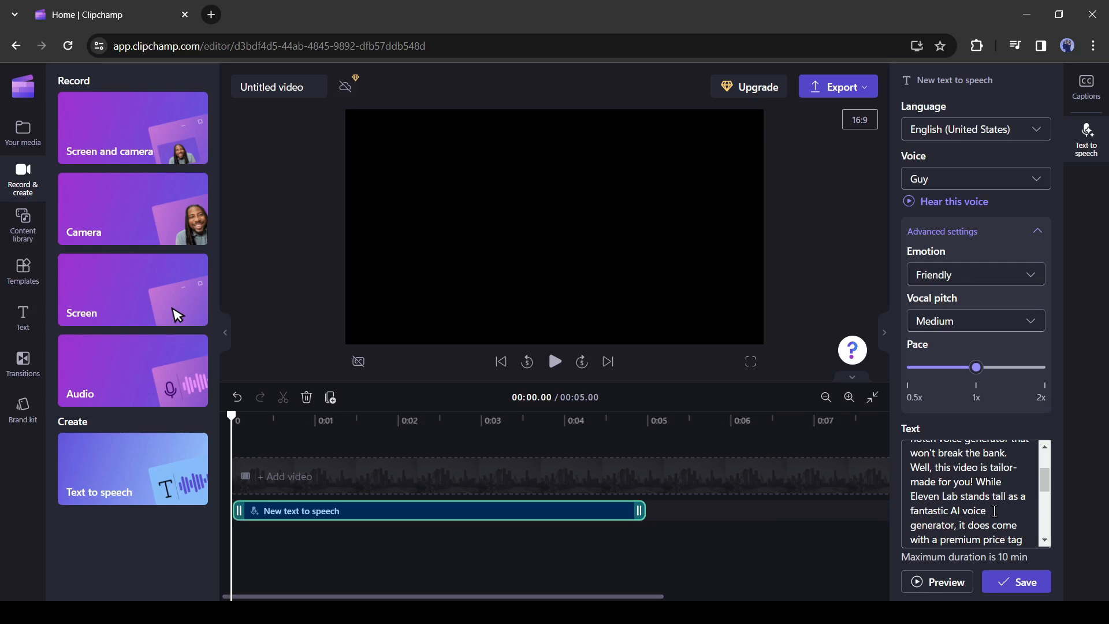
# - Save the 32-second voiceover onto the timeline and play back its opening seconds, then pause
pyautogui.click(1015, 582)
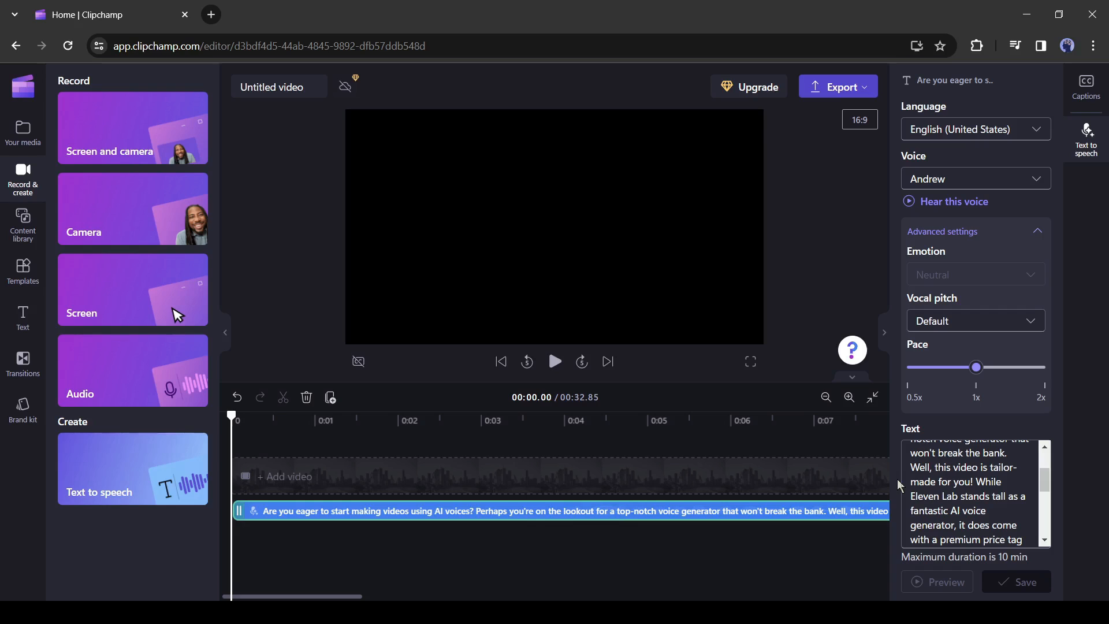
pyautogui.click(555, 362)
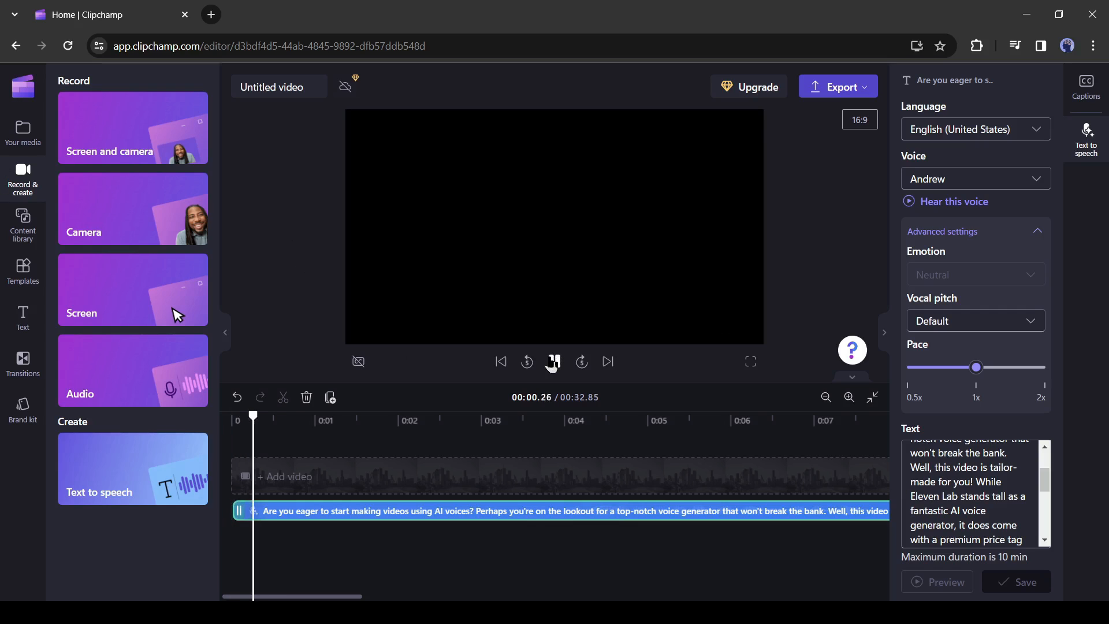
pyautogui.click(554, 362)
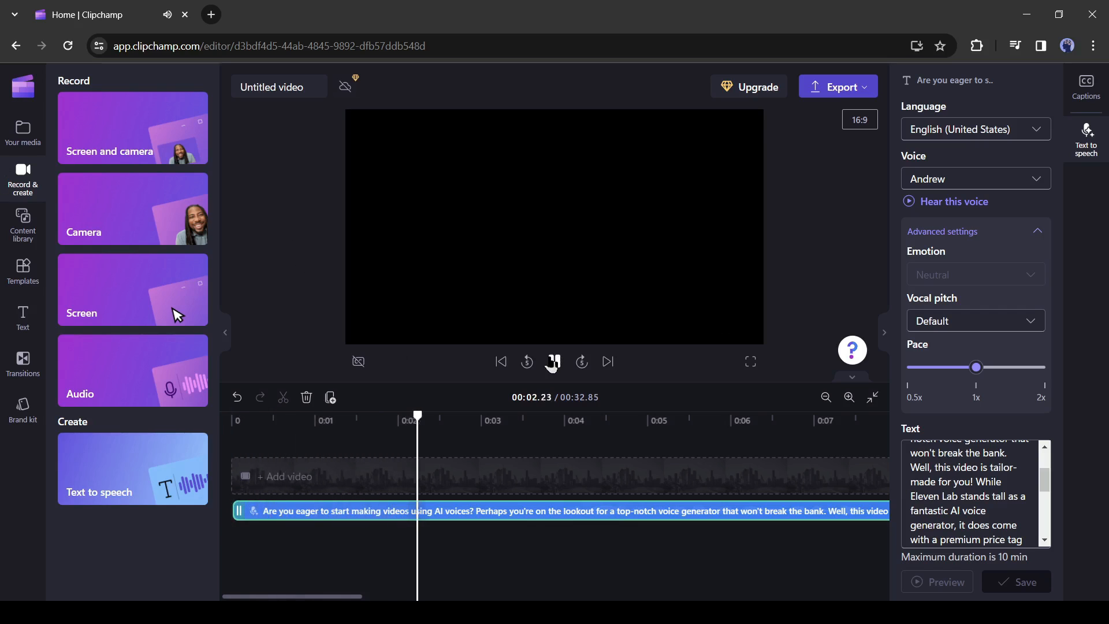
pyautogui.click(553, 361)
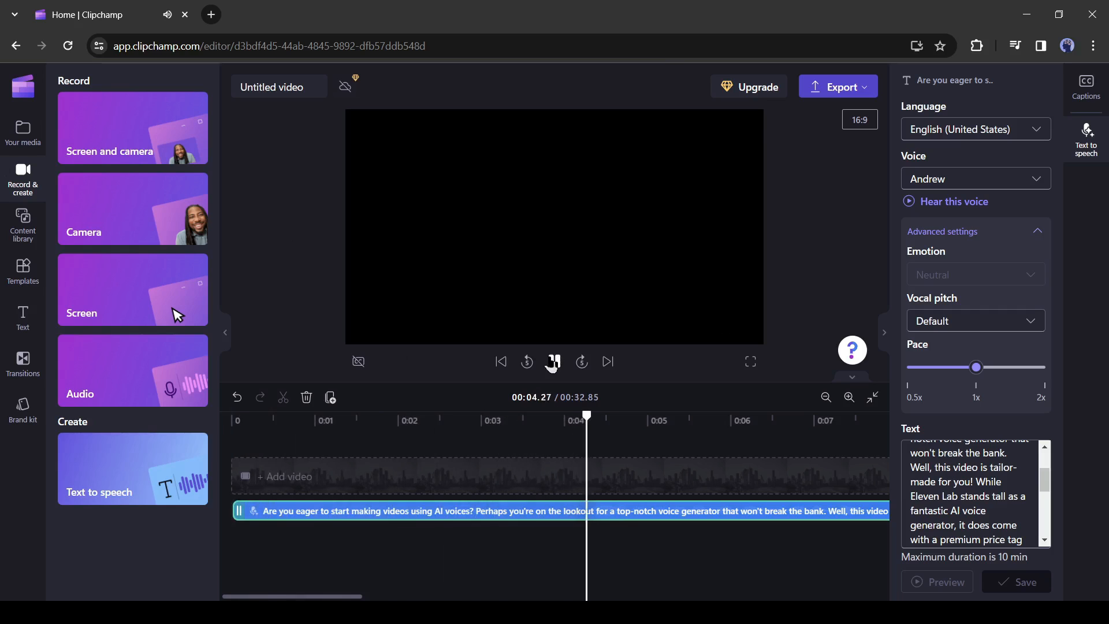
pyautogui.click(554, 361)
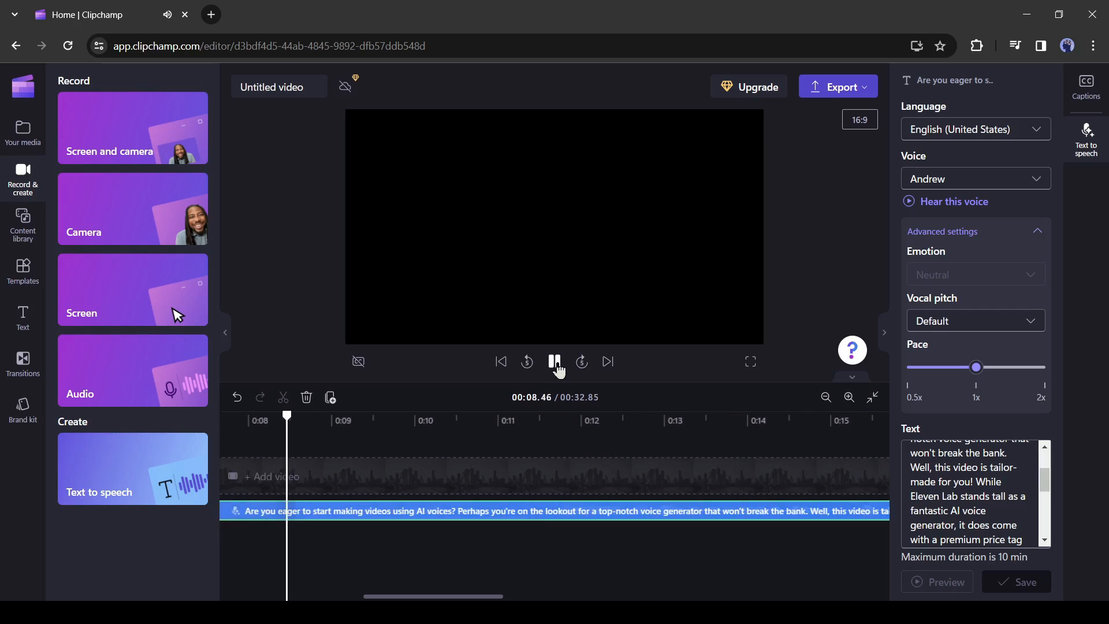
pyautogui.click(554, 361)
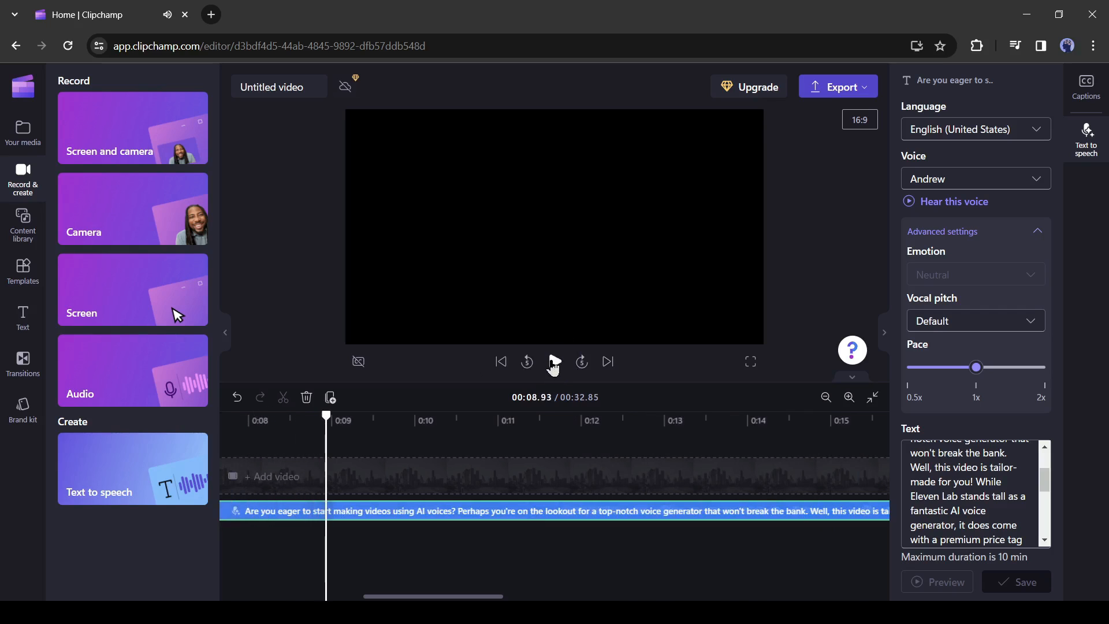
pyautogui.moveTo(781, 150)
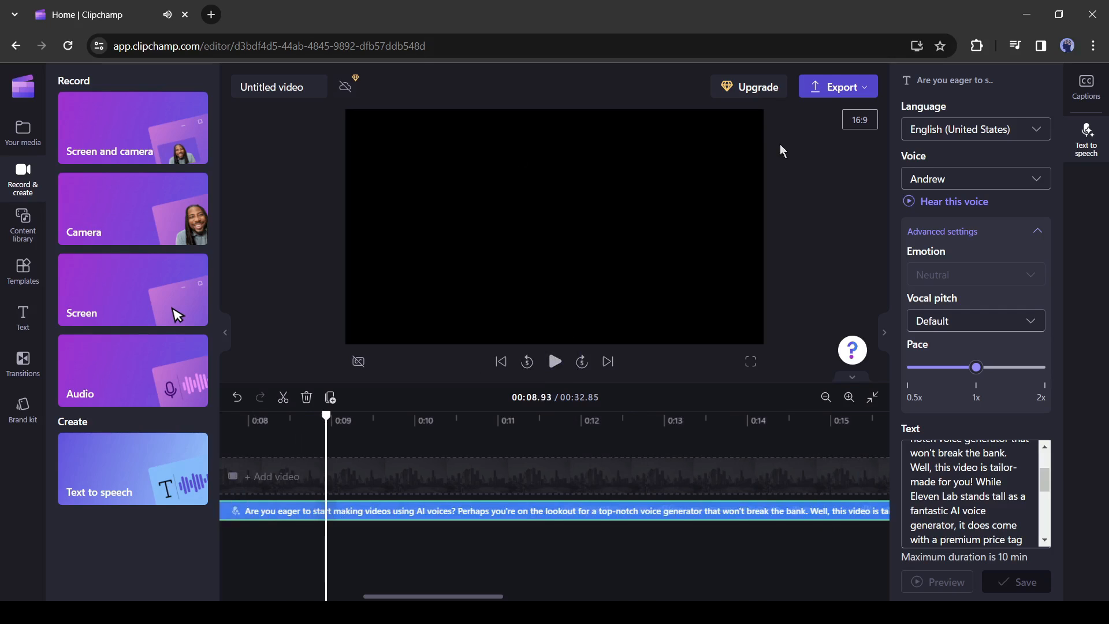
pyautogui.moveTo(867, 97)
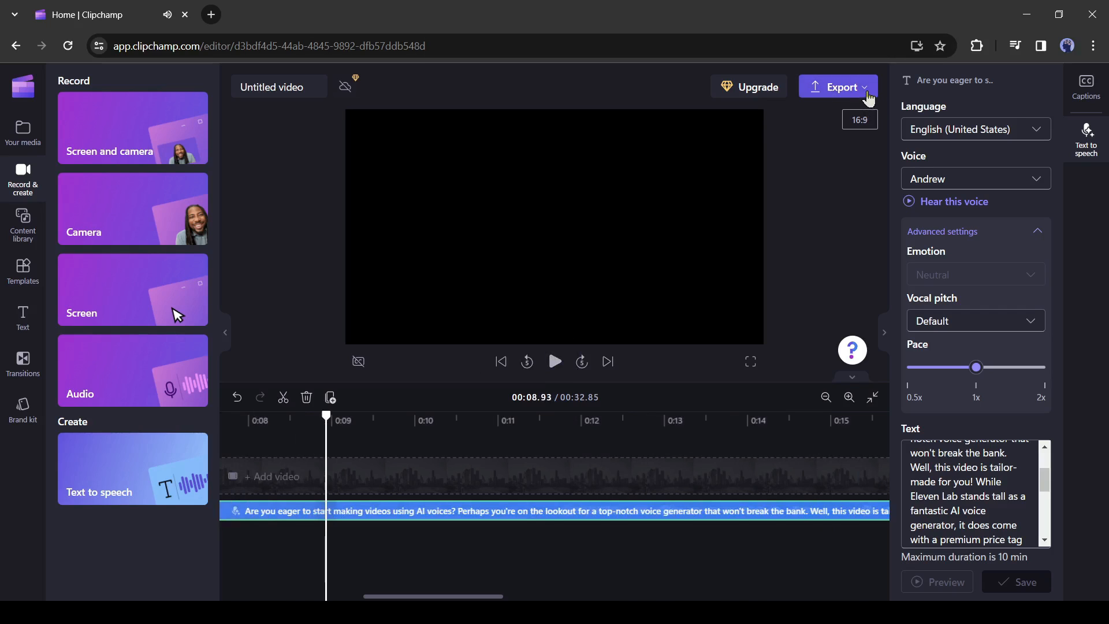
pyautogui.moveTo(839, 87)
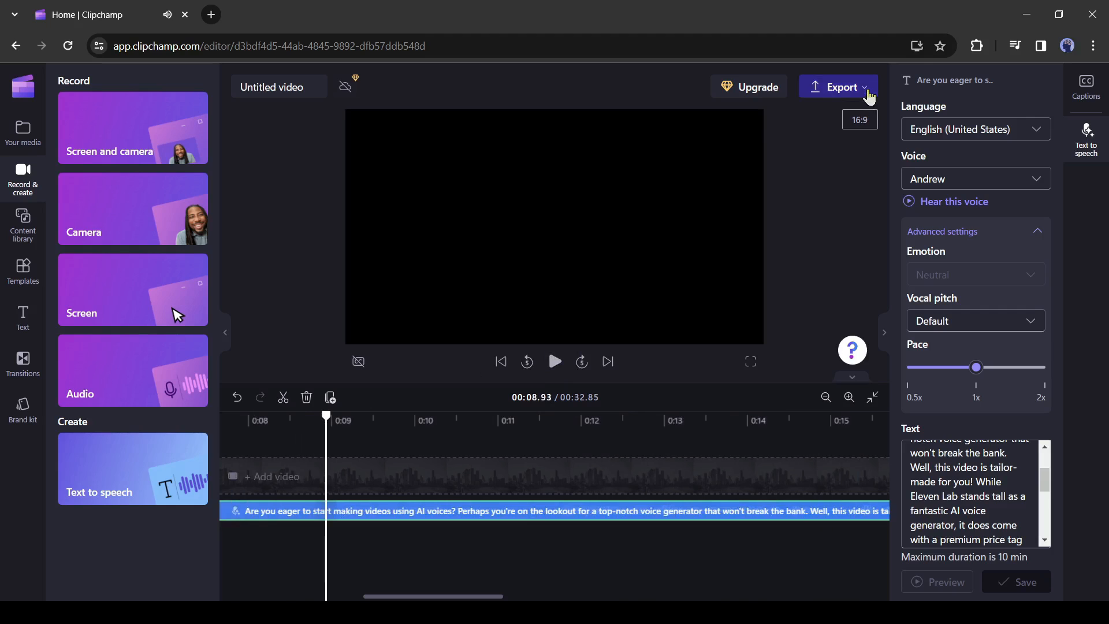
# - Start the export, bringing up the 480p/720p/1080p/4K quality choices for the voiceover video
pyautogui.click(839, 87)
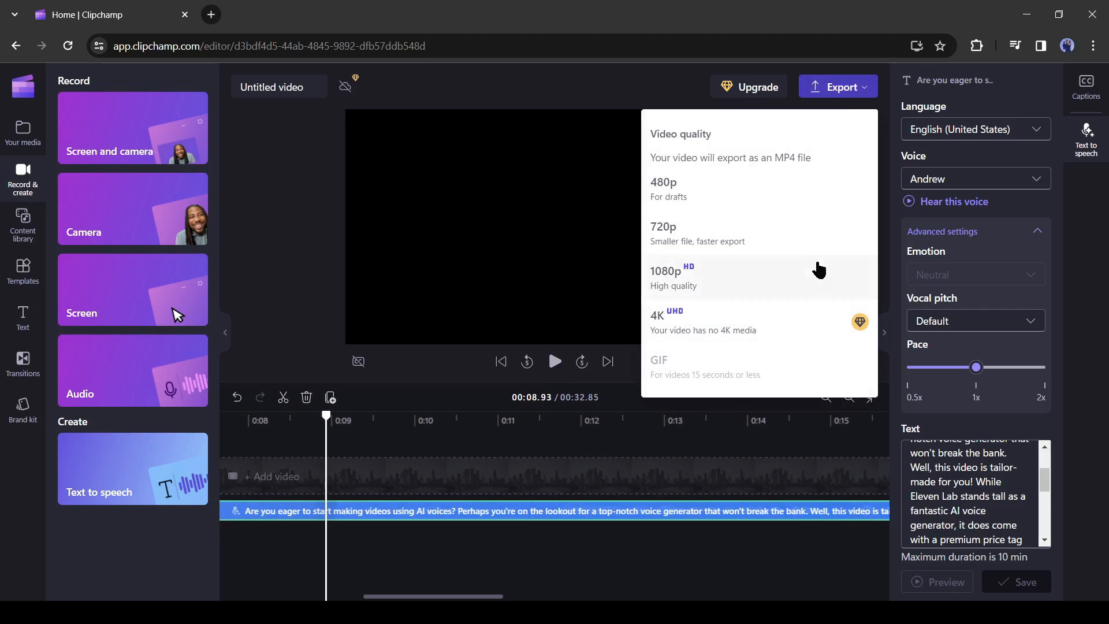
pyautogui.moveTo(804, 227)
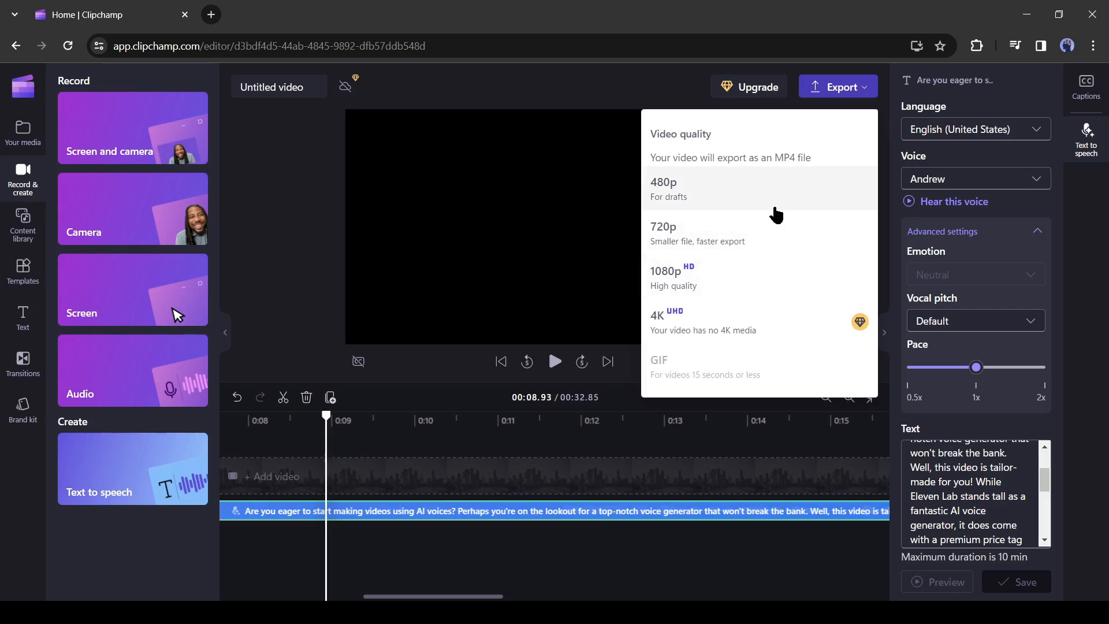
pyautogui.moveTo(721, 275)
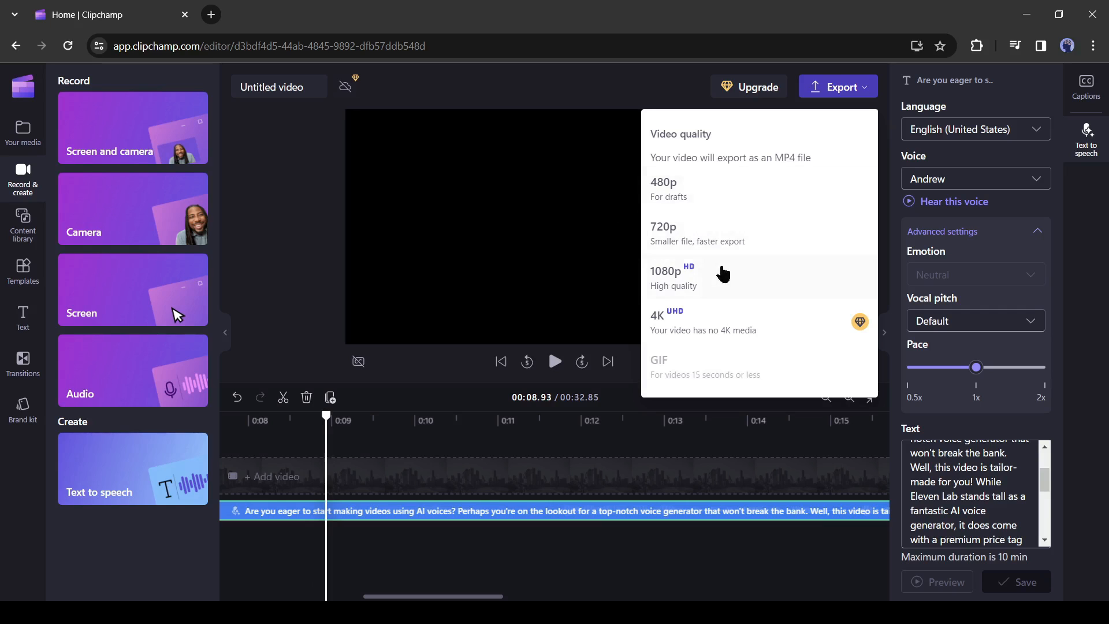
pyautogui.moveTo(713, 240)
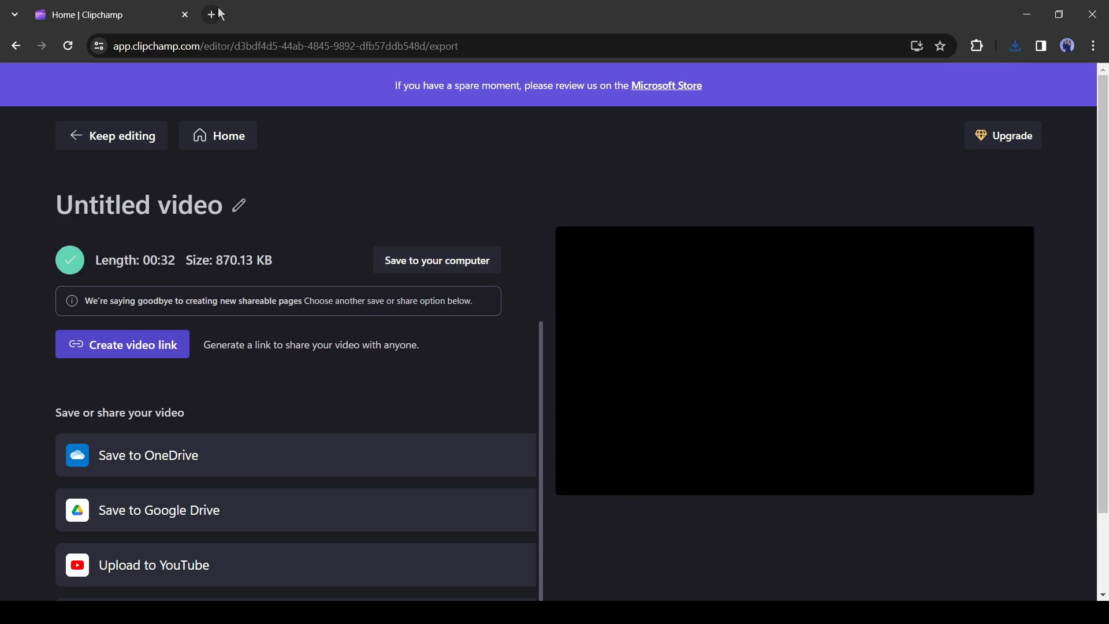
# - Search Google for 'mp4 to mp3' in a fresh Chrome tab
pyautogui.click(209, 14)
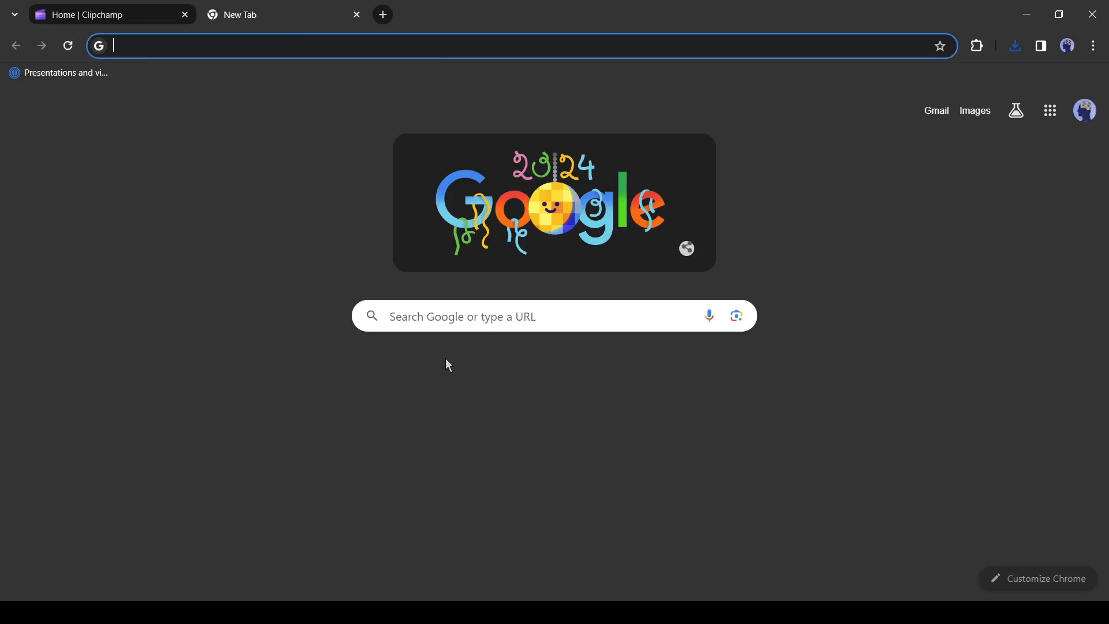
pyautogui.write('mp4 to mp3')
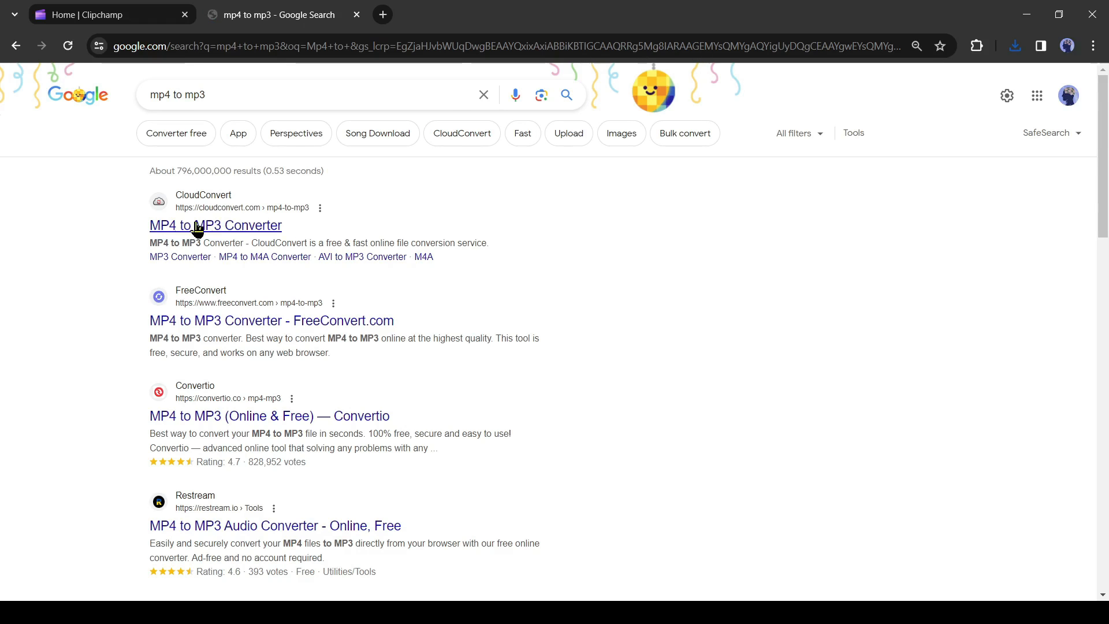
# - Add the exported Clipchamp MP4 to CloudConvert's MP4 to MP3 converter and start the conversion
pyautogui.click(215, 225)
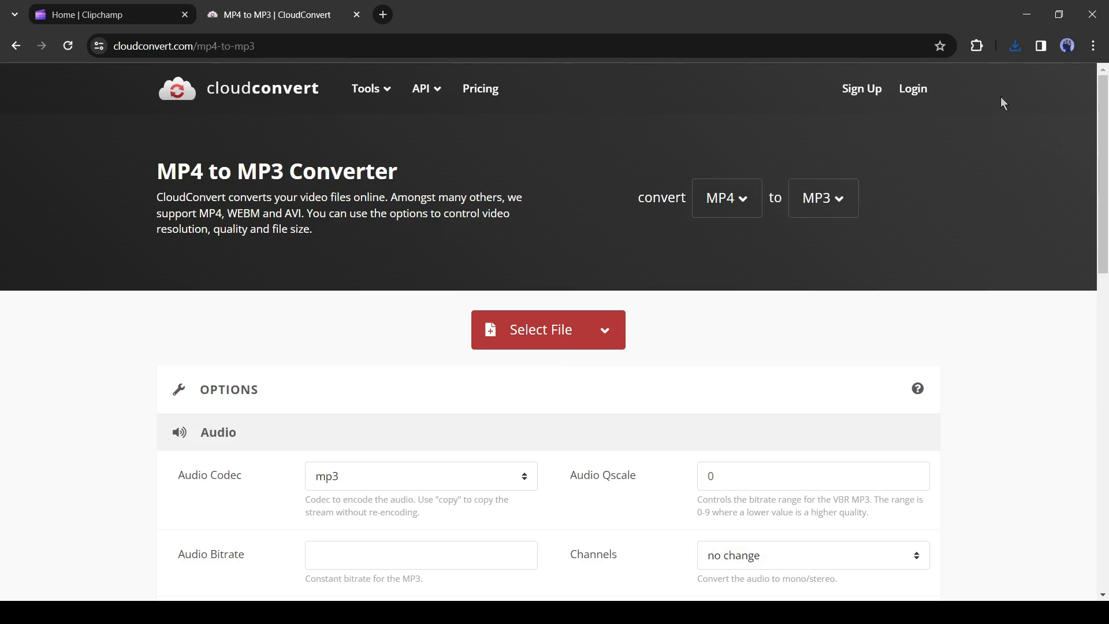
pyautogui.moveTo(927, 94)
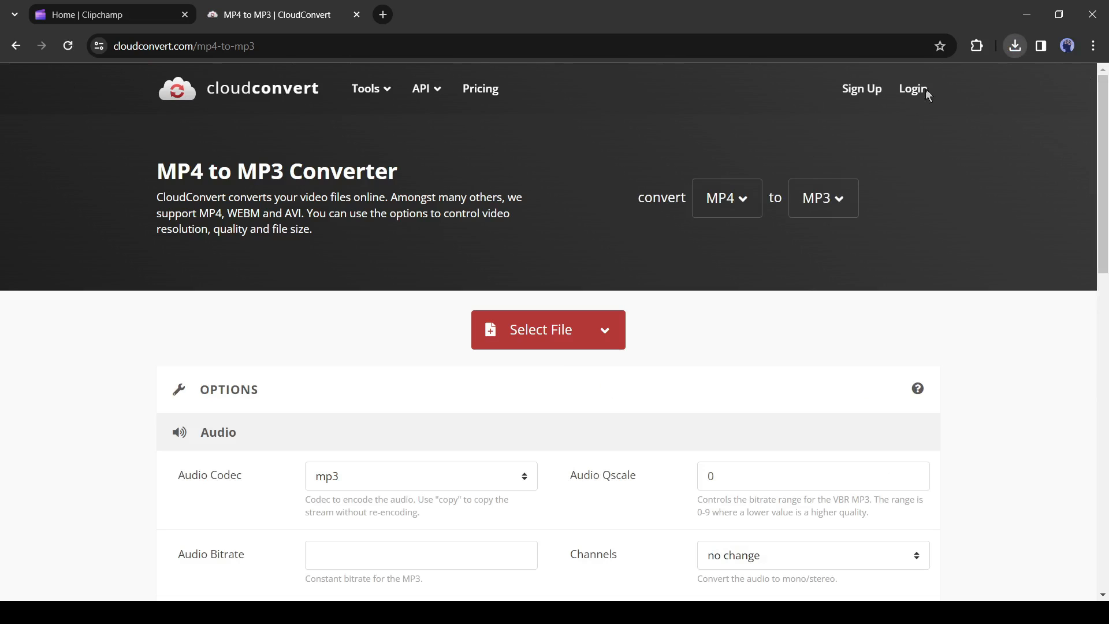
pyautogui.moveTo(418, 333)
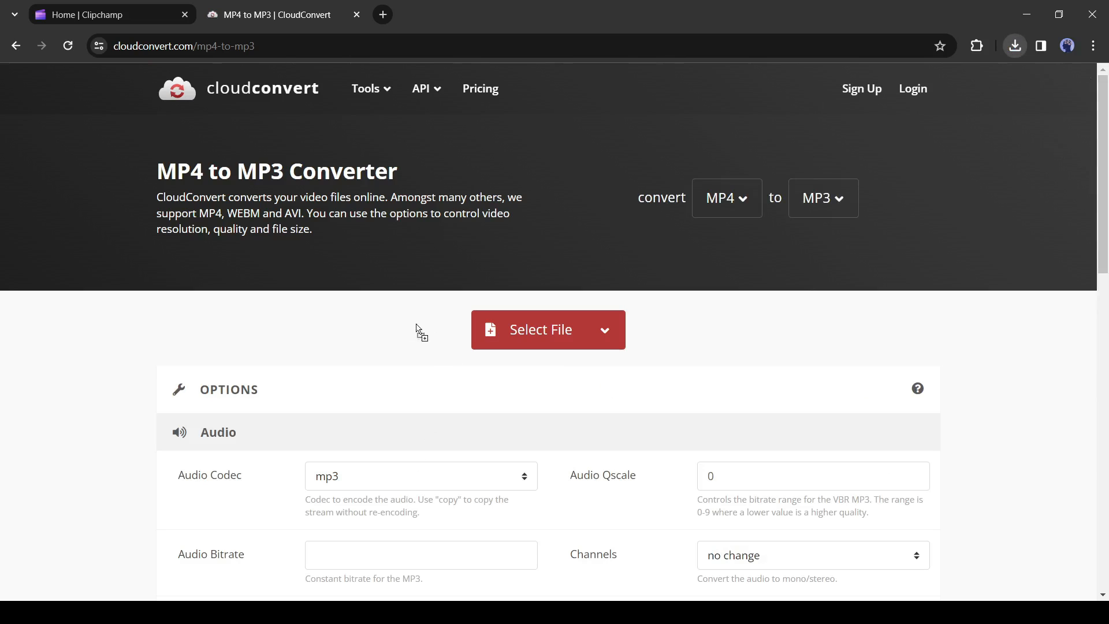
pyautogui.click(540, 329)
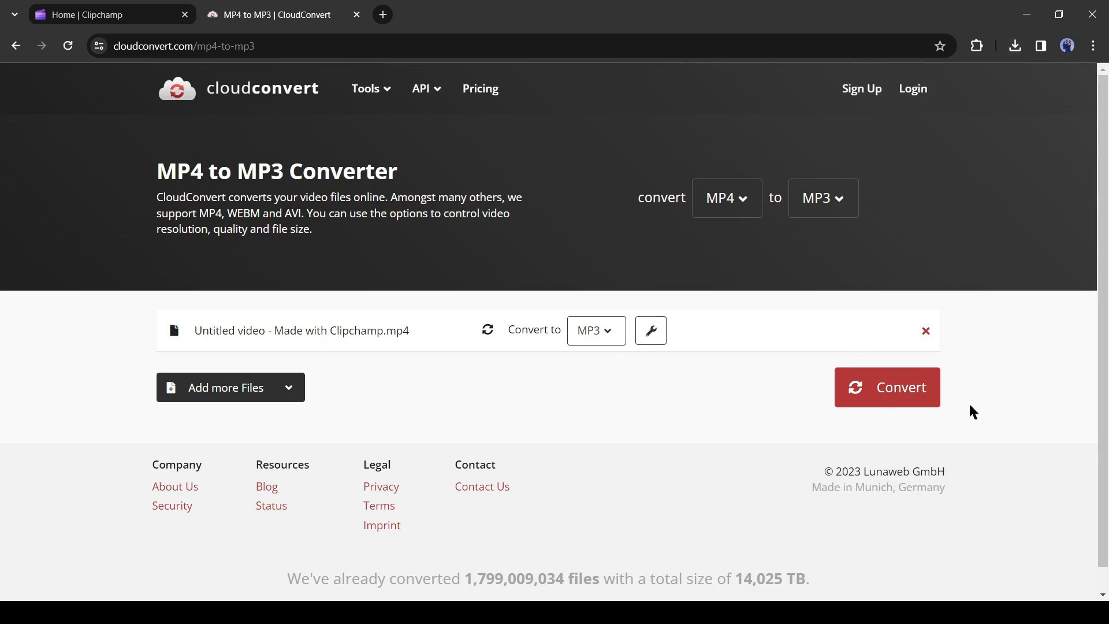
pyautogui.click(886, 387)
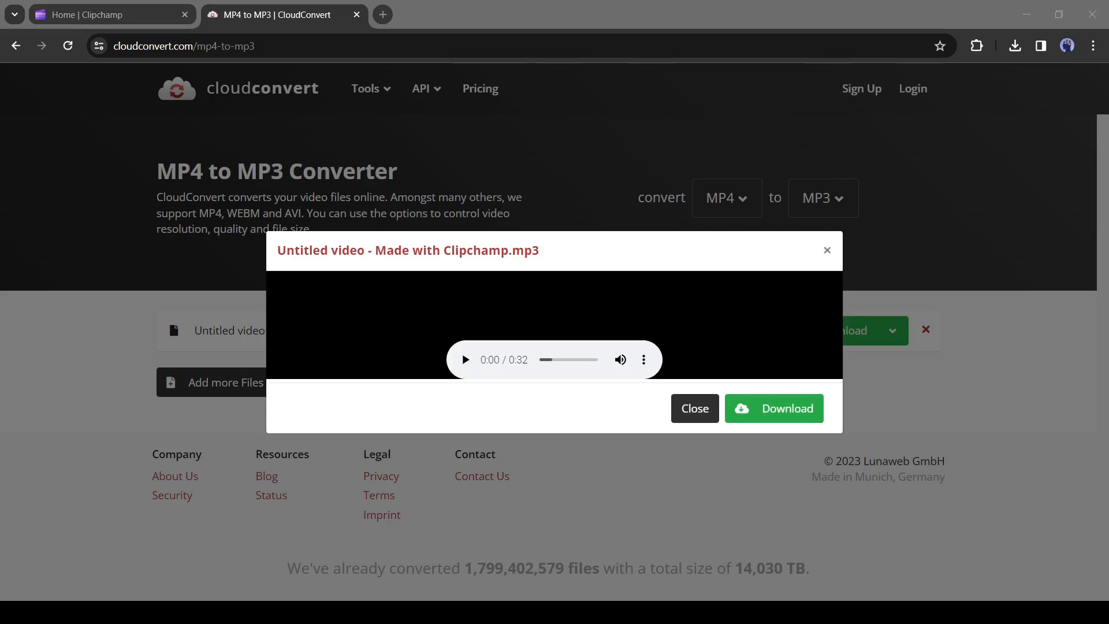
# - Preview the converted 32-second MP3 voiceover and download it
pyautogui.click(465, 359)
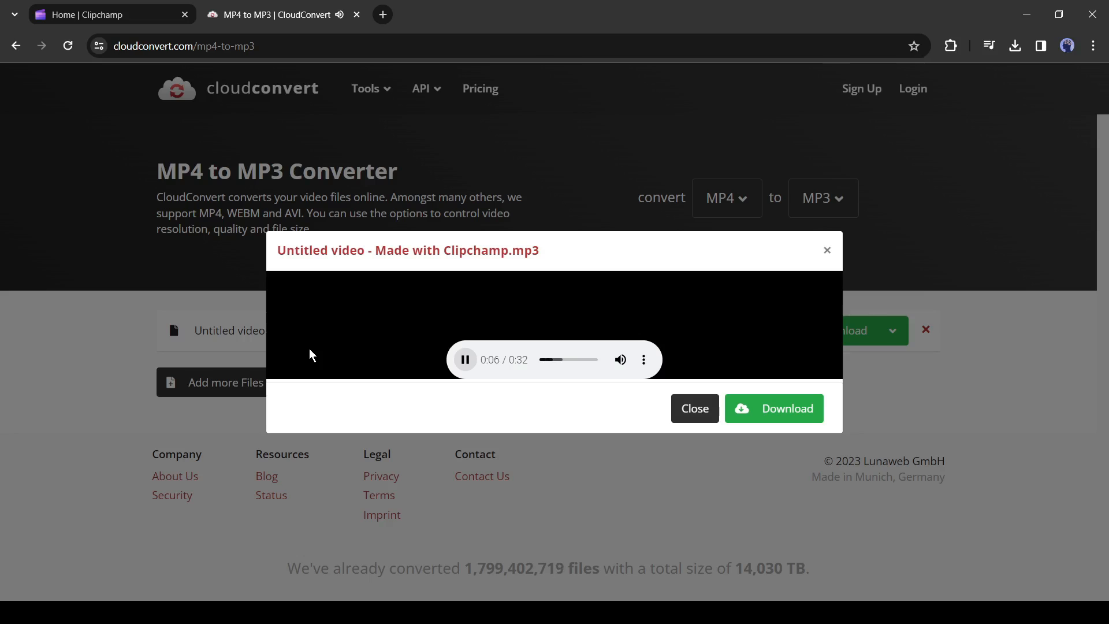
pyautogui.moveTo(426, 345)
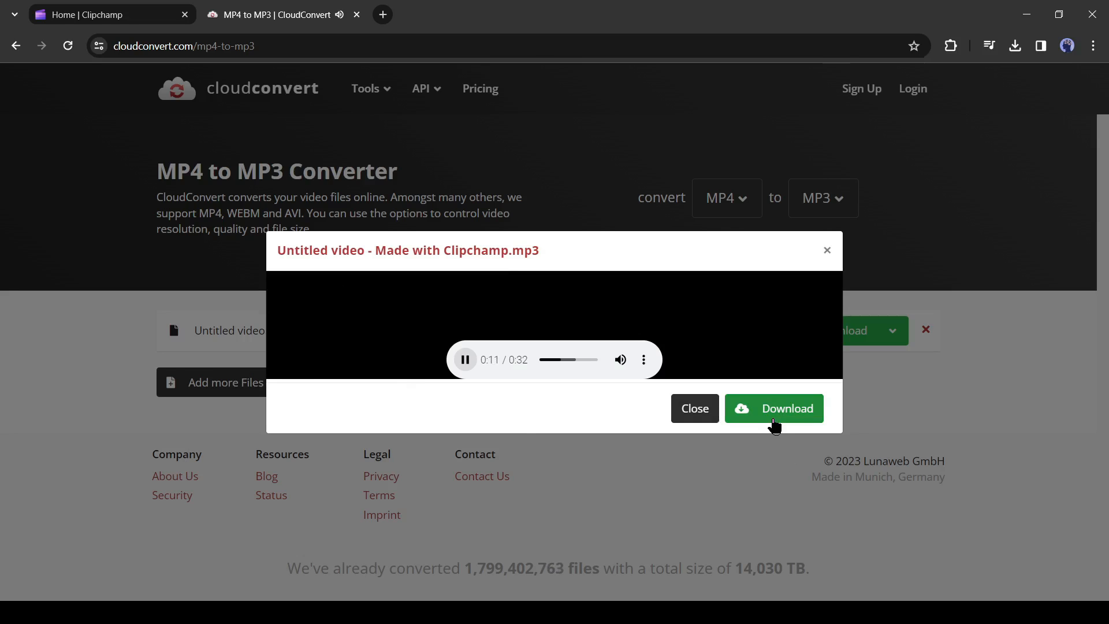
pyautogui.click(773, 408)
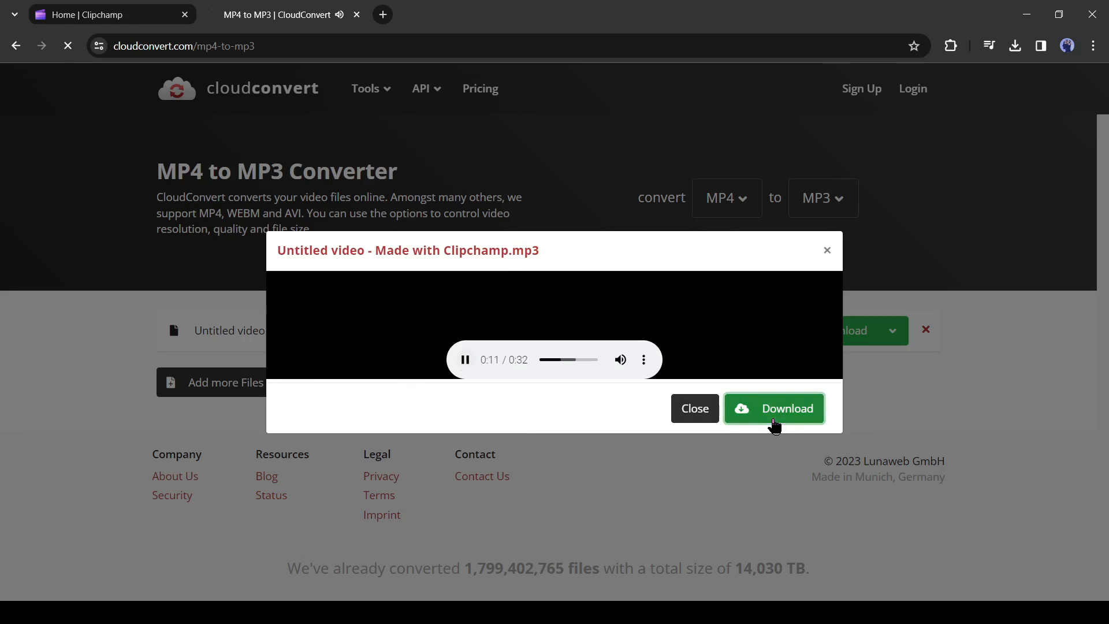
pyautogui.moveTo(336, 353)
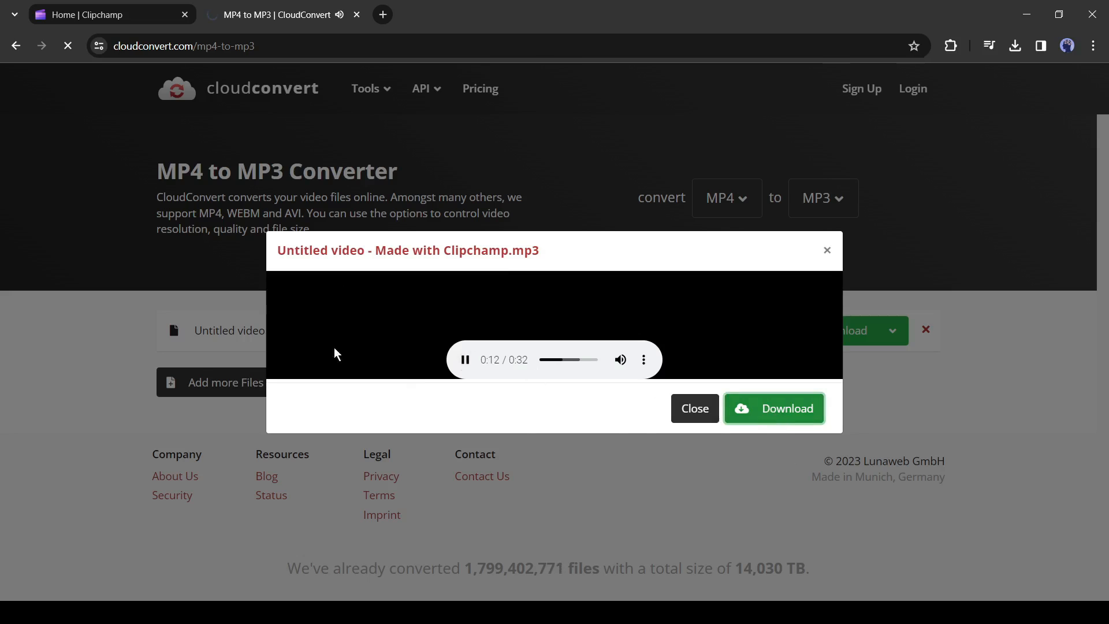